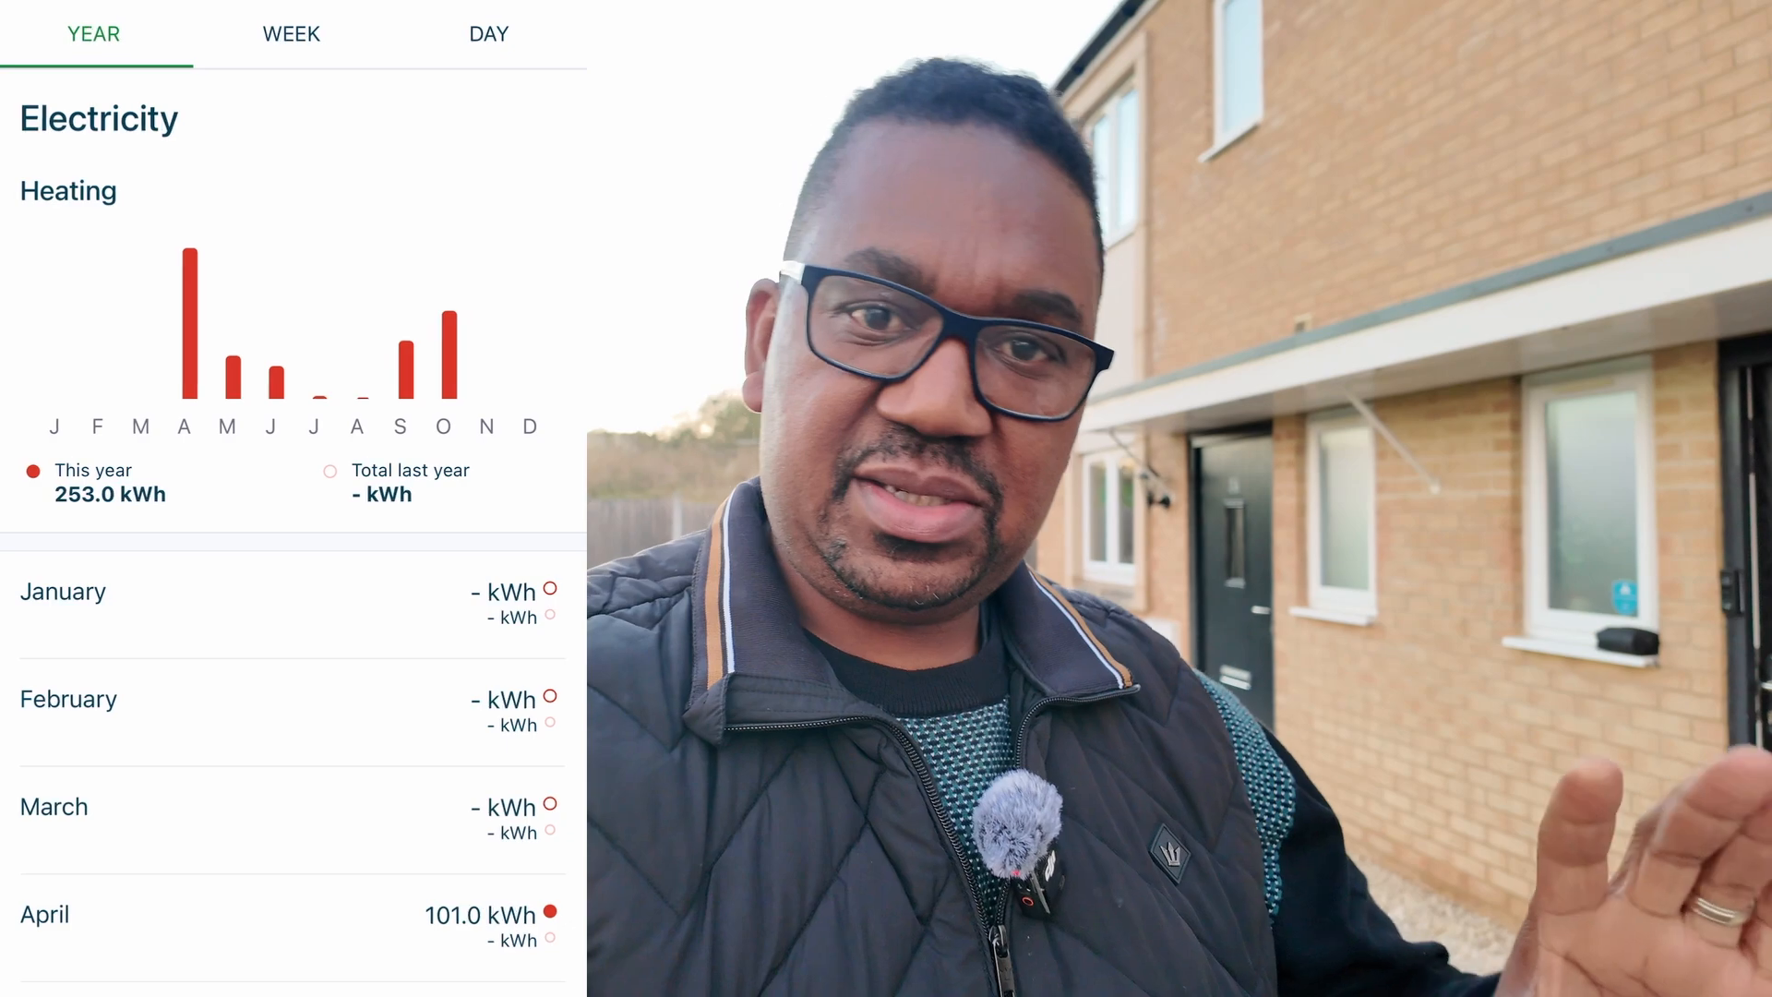
Show the June–July bill's 'Your Charges In Detail' page with 663.9 and 304.0 kWh consumption
{"action": "scroll", "scroll_direction": "down", "scroll_amount": 3}
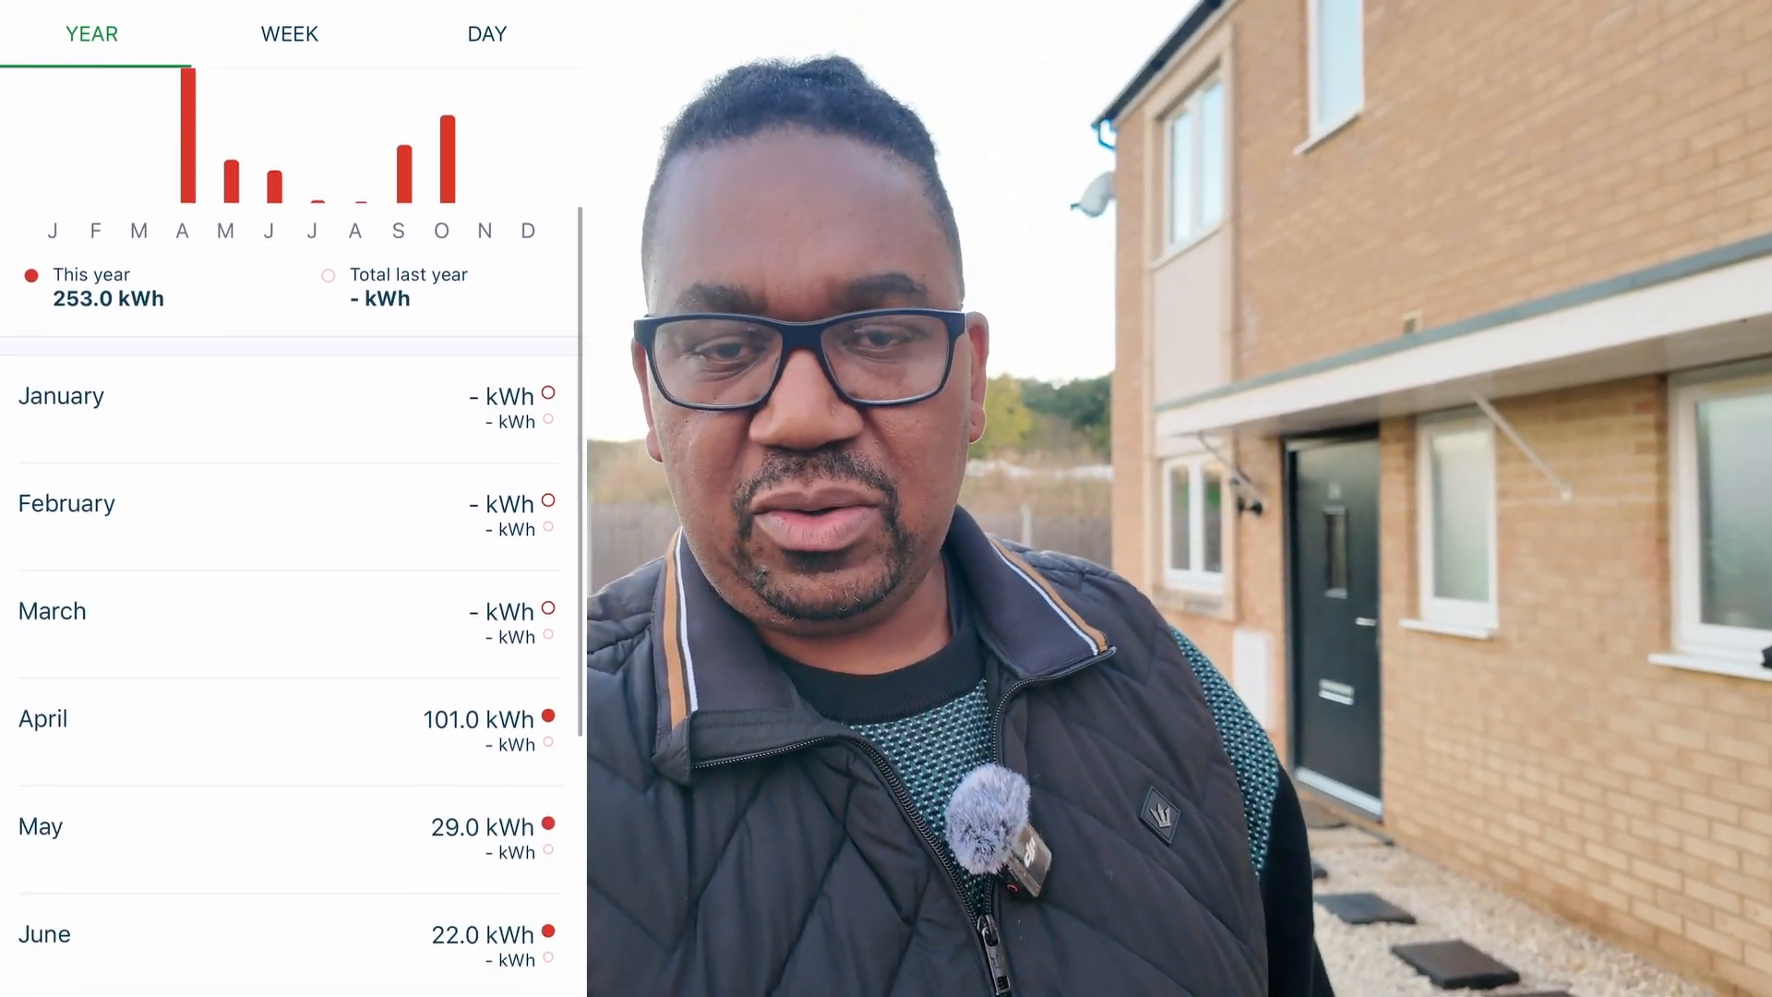
{"action": "scroll", "scroll_direction": "down", "scroll_amount": 3}
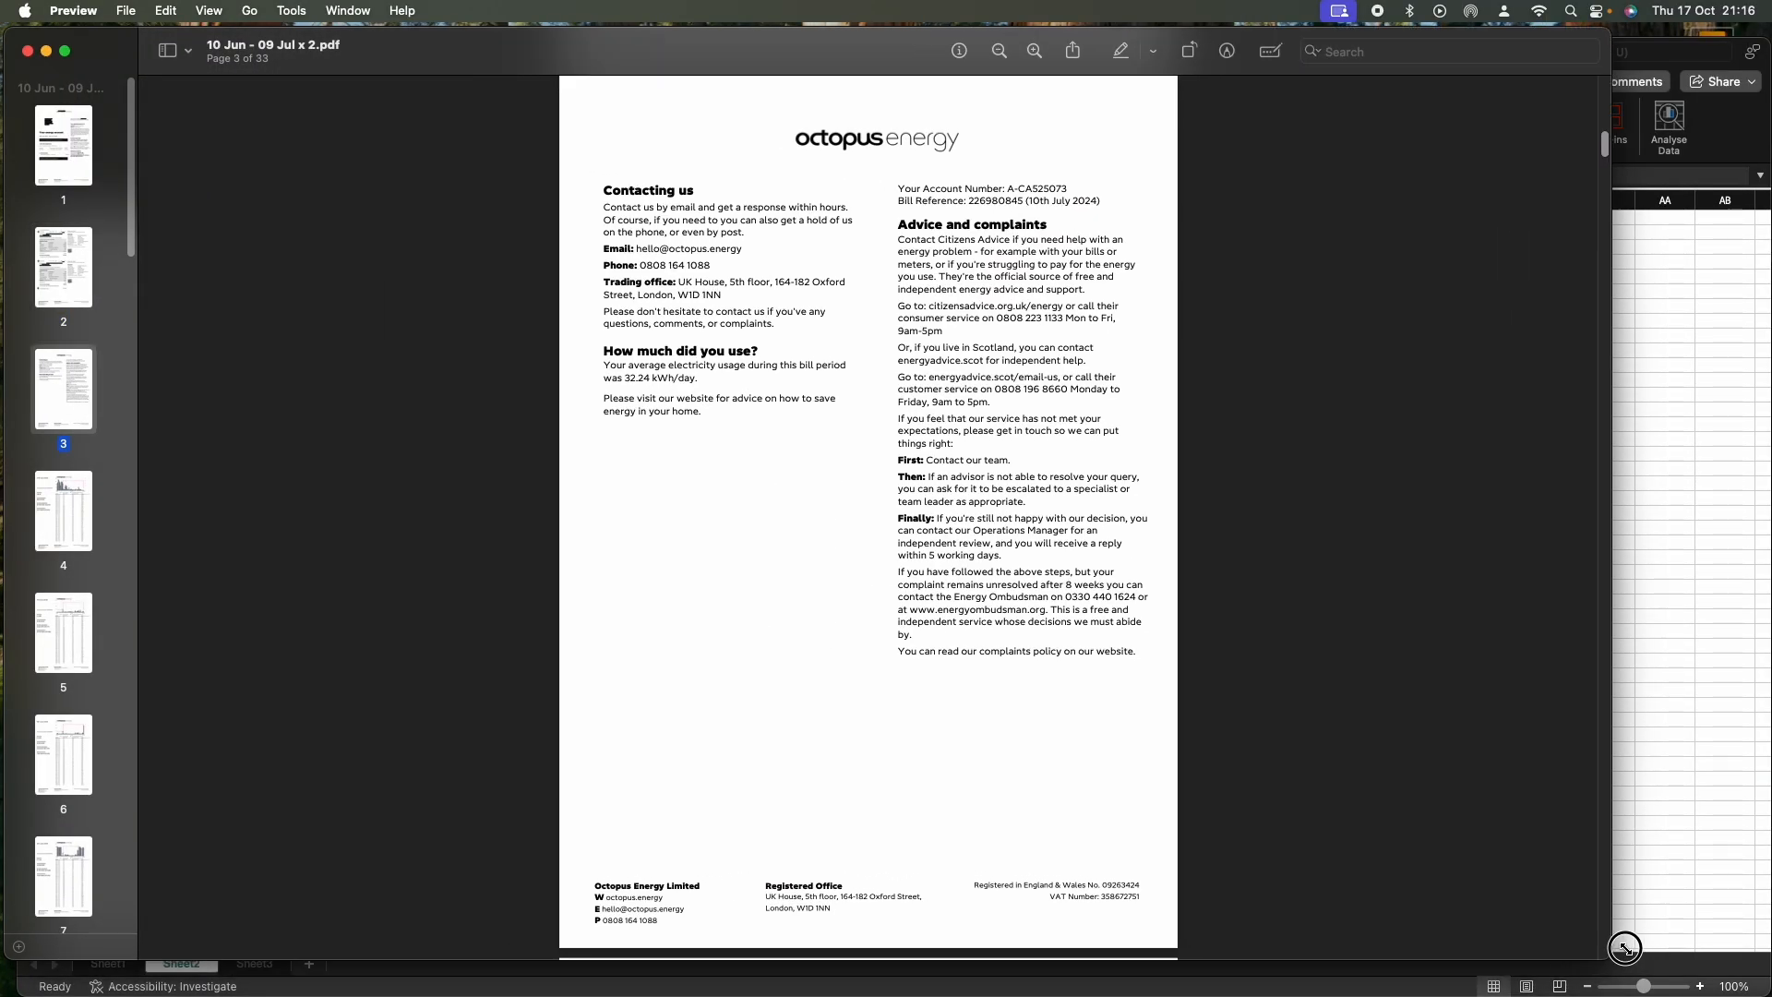
{"action": "left_click", "coordinate": [64, 144]}
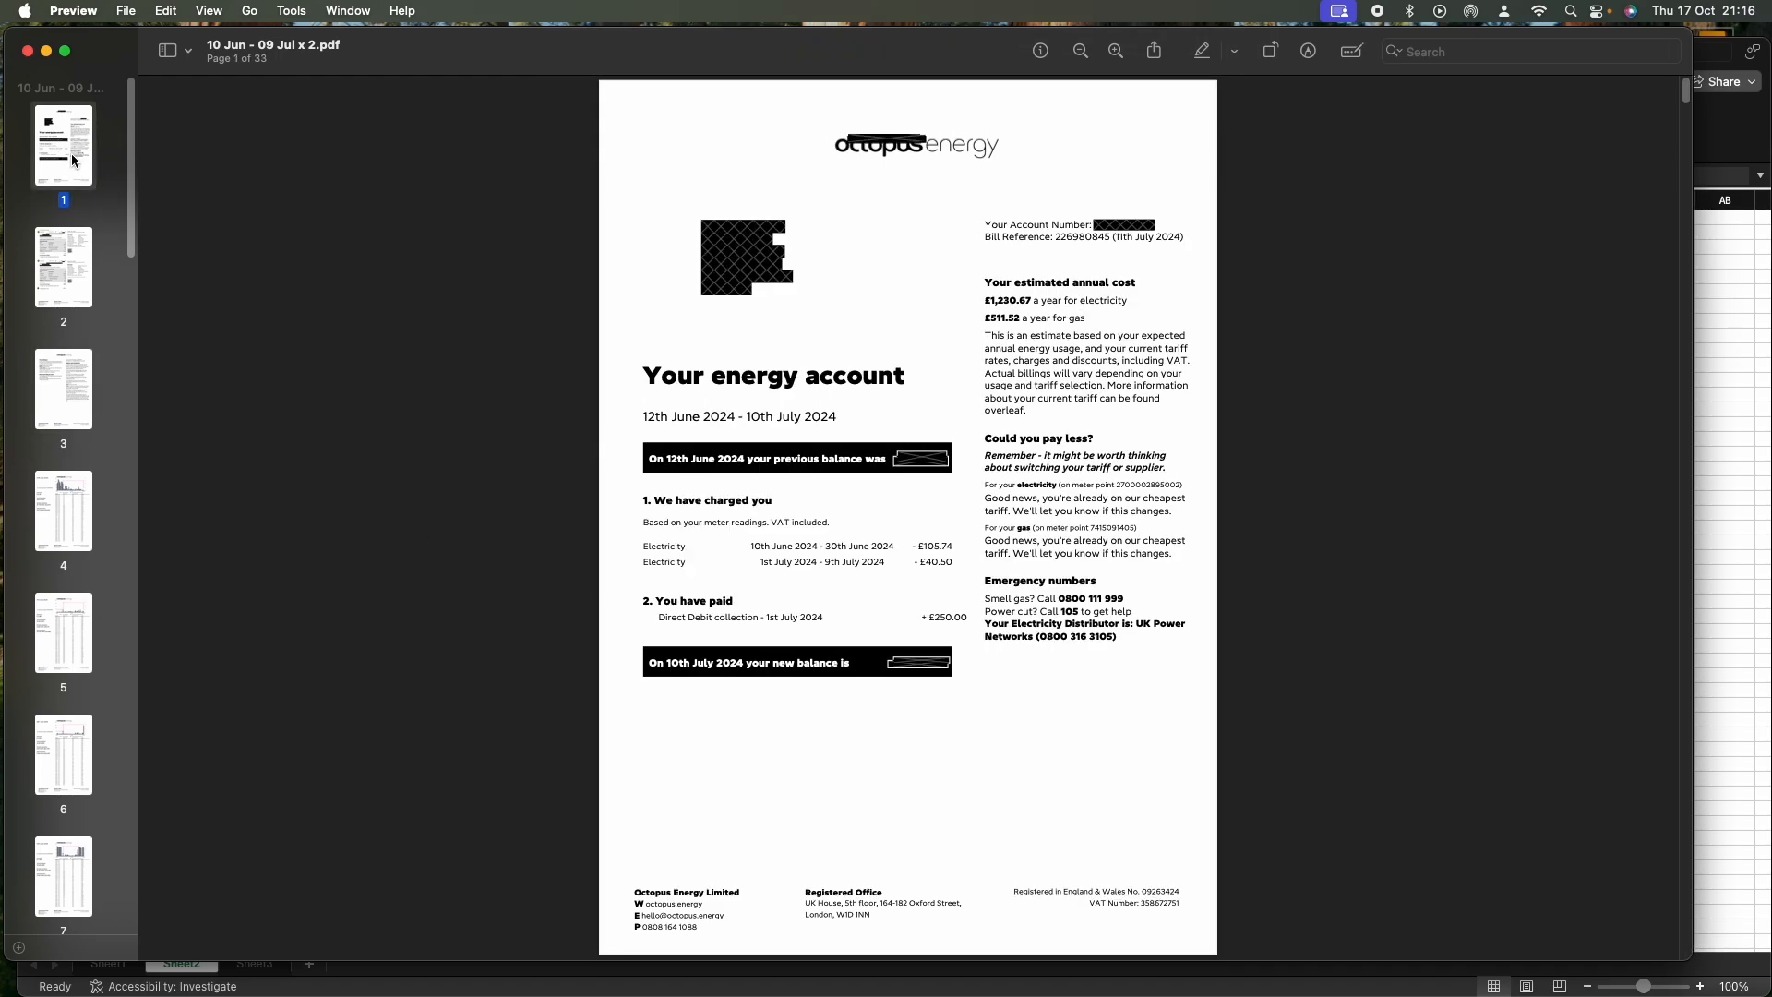
{"action": "mouse_move", "coordinate": [919, 630]}
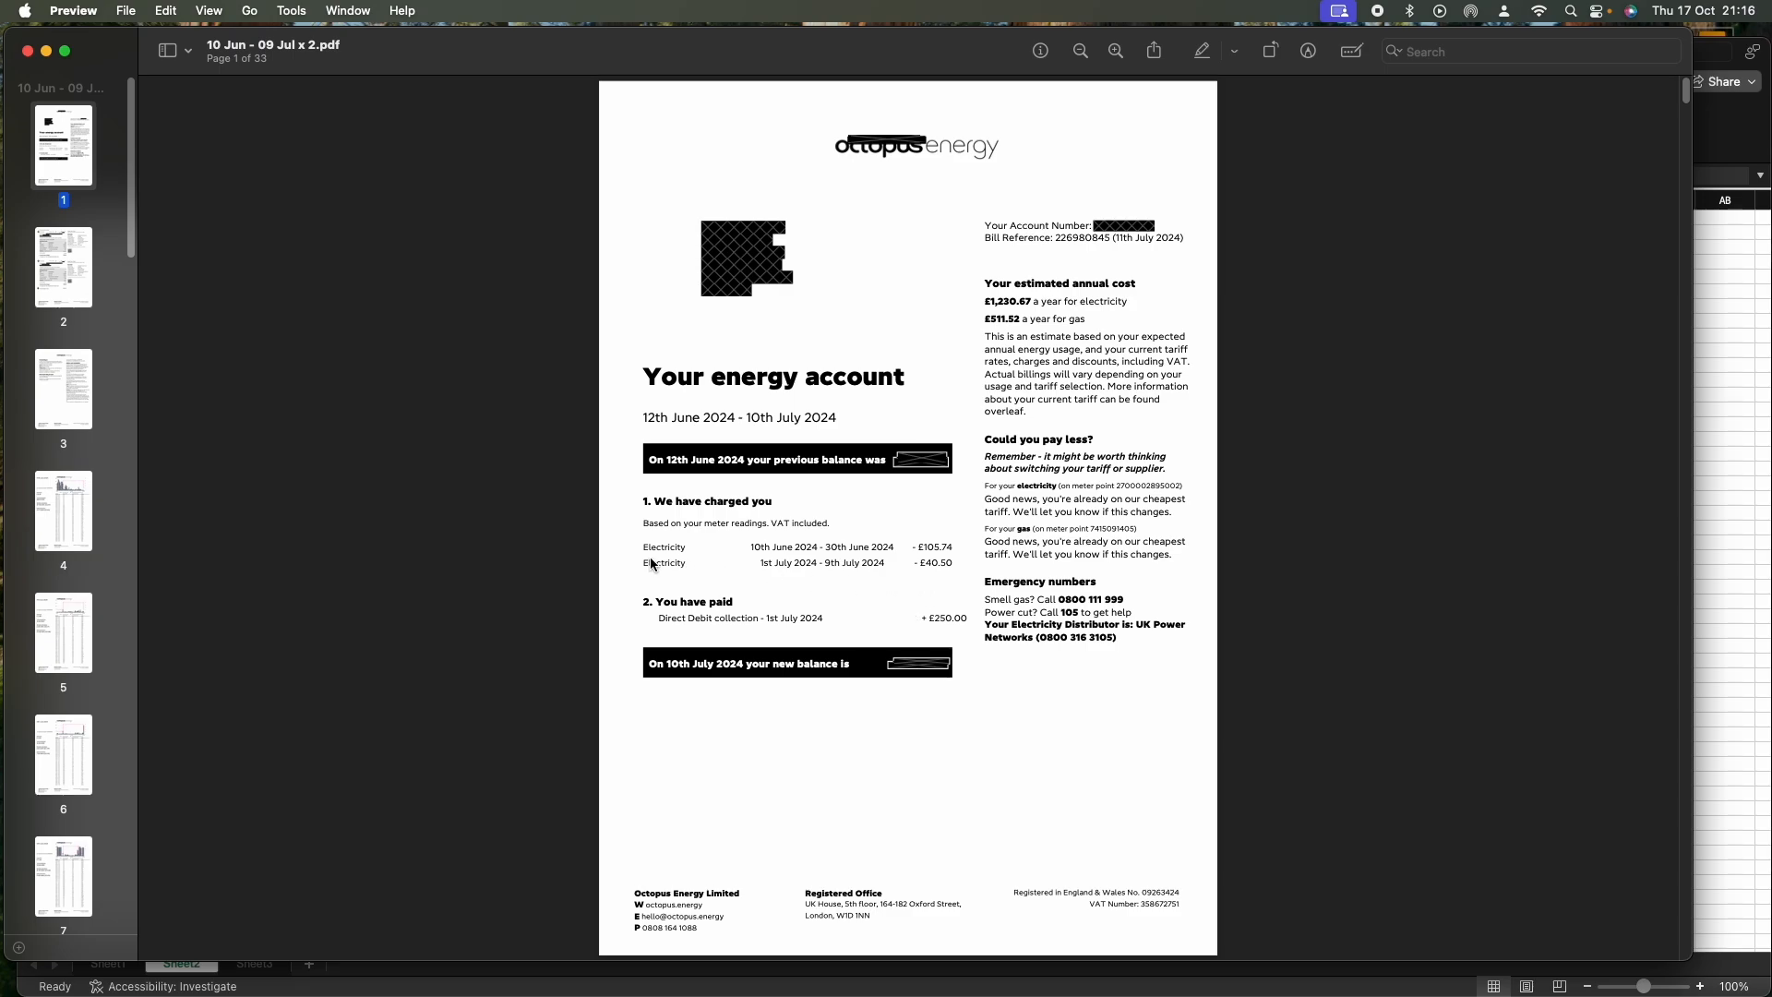
{"action": "left_click", "coordinate": [64, 266]}
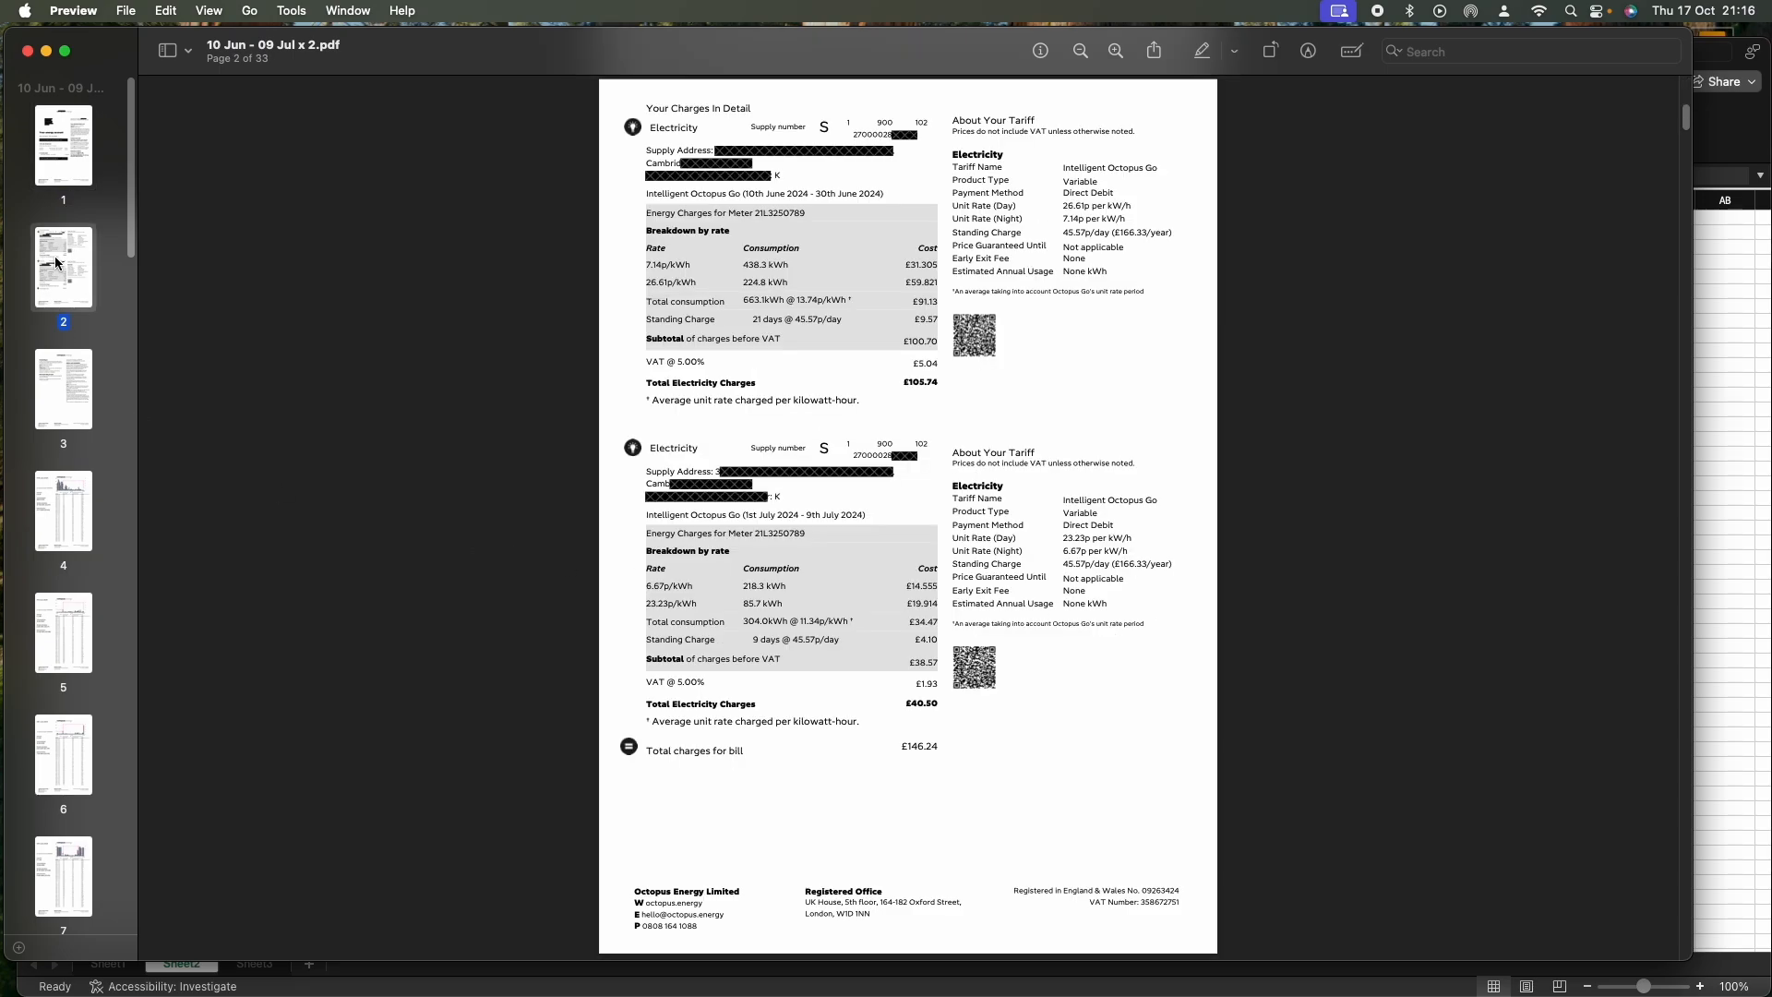
{"action": "left_click", "coordinate": [1113, 51]}
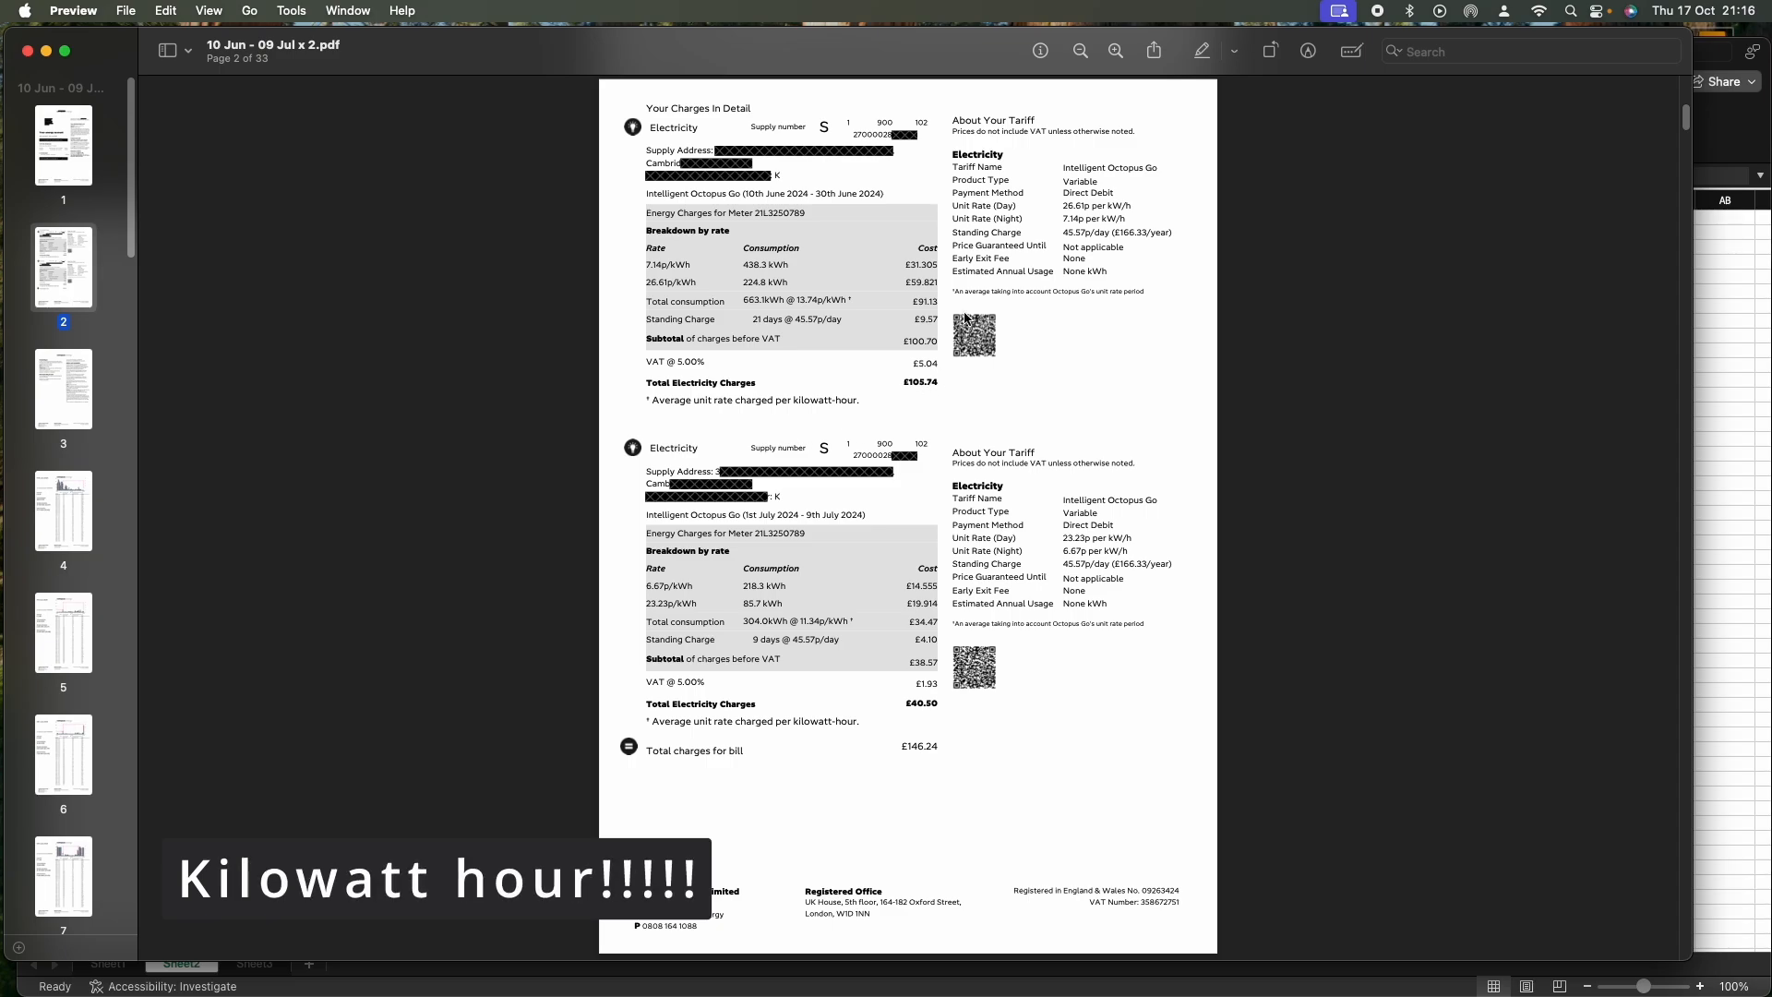
{"action": "mouse_move", "coordinate": [1077, 220]}
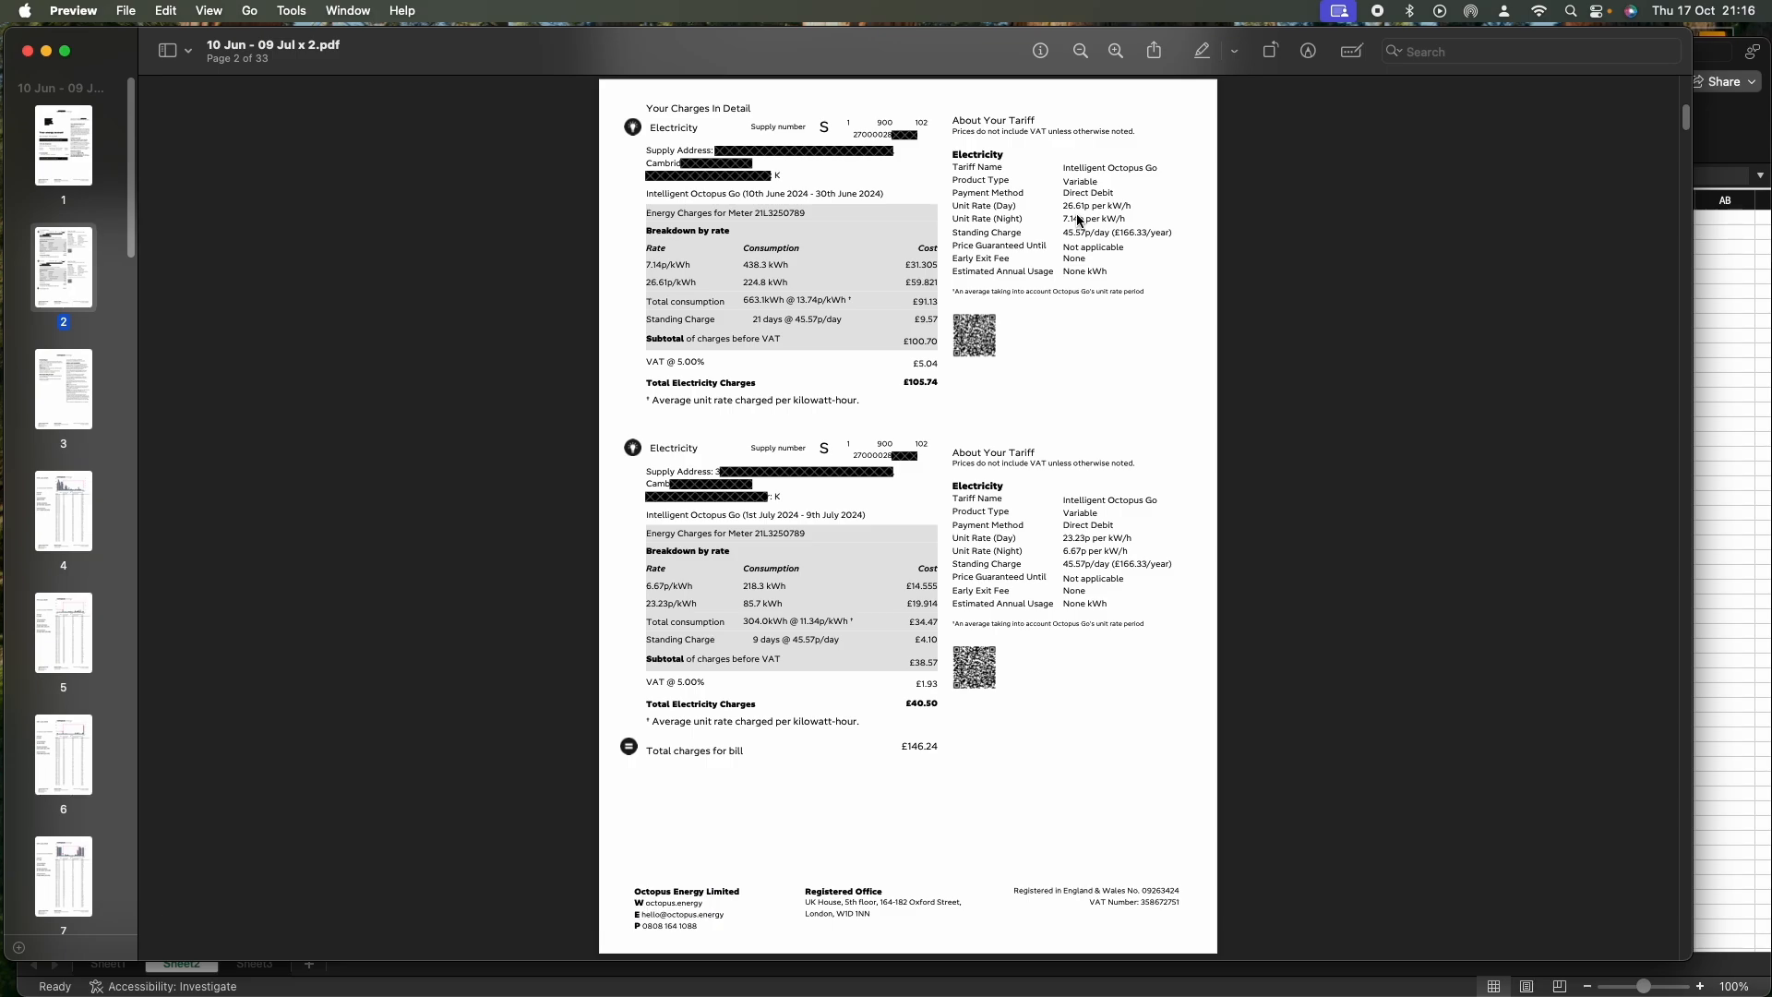
{"action": "mouse_move", "coordinate": [1061, 555]}
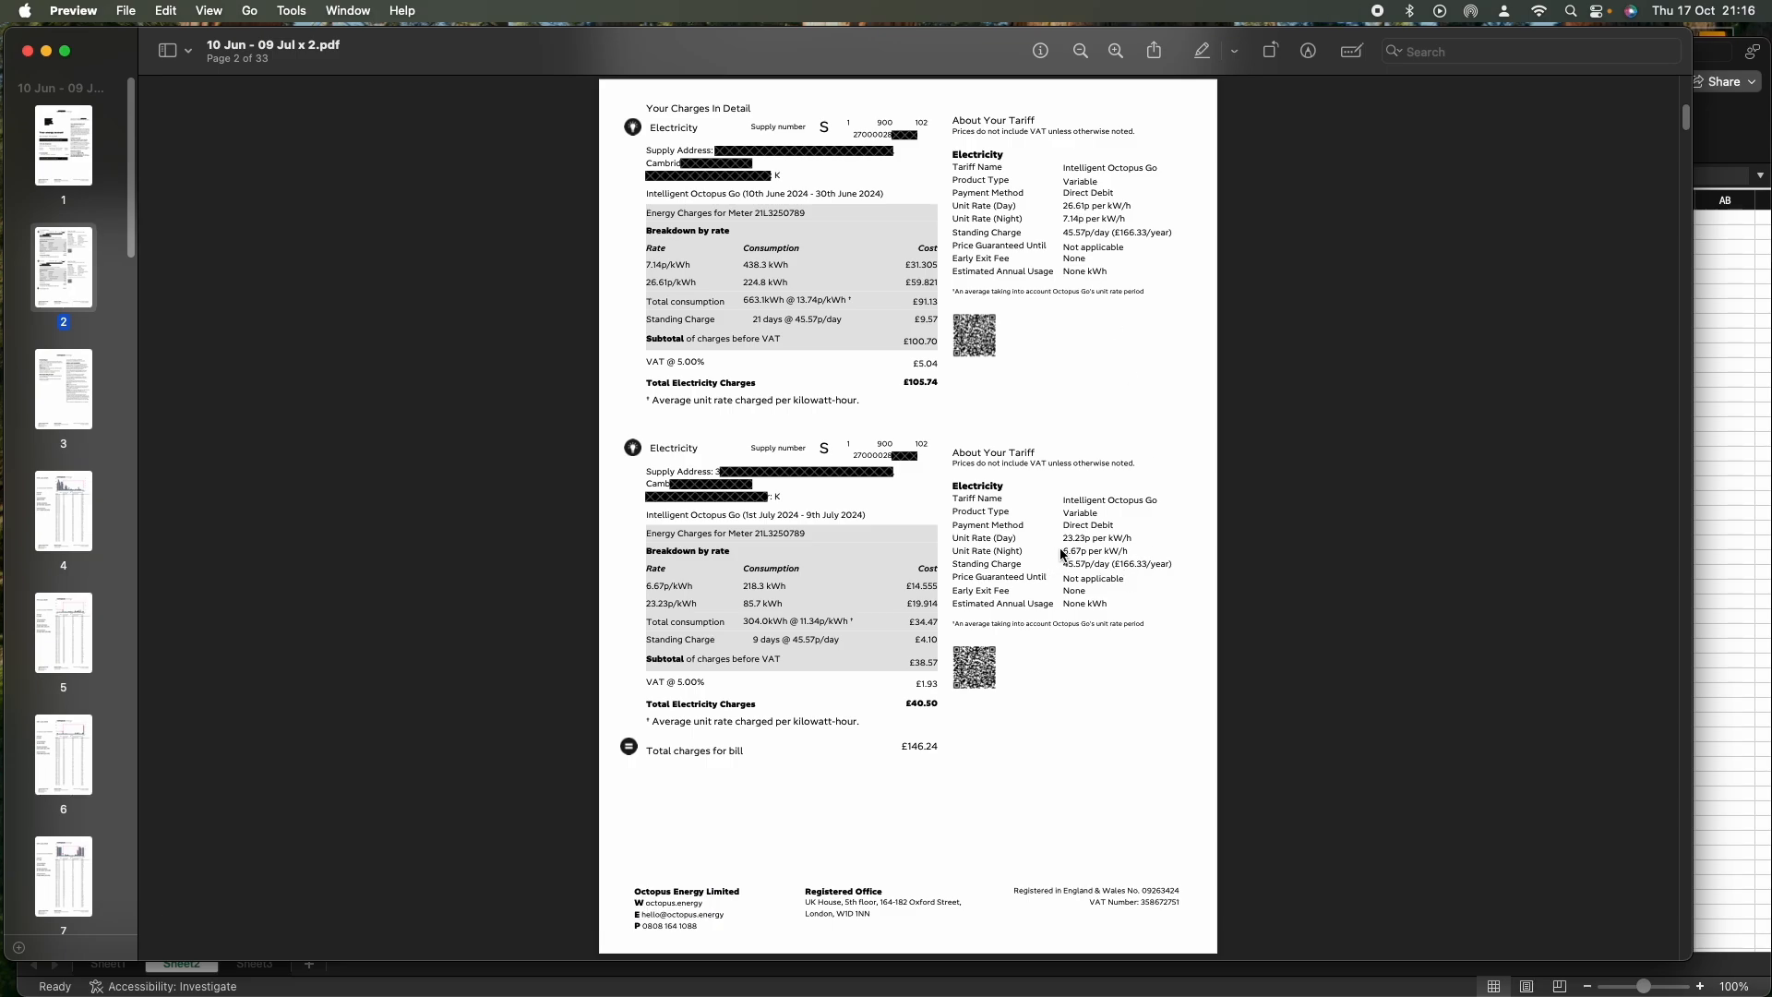
{"action": "mouse_move", "coordinate": [1088, 562]}
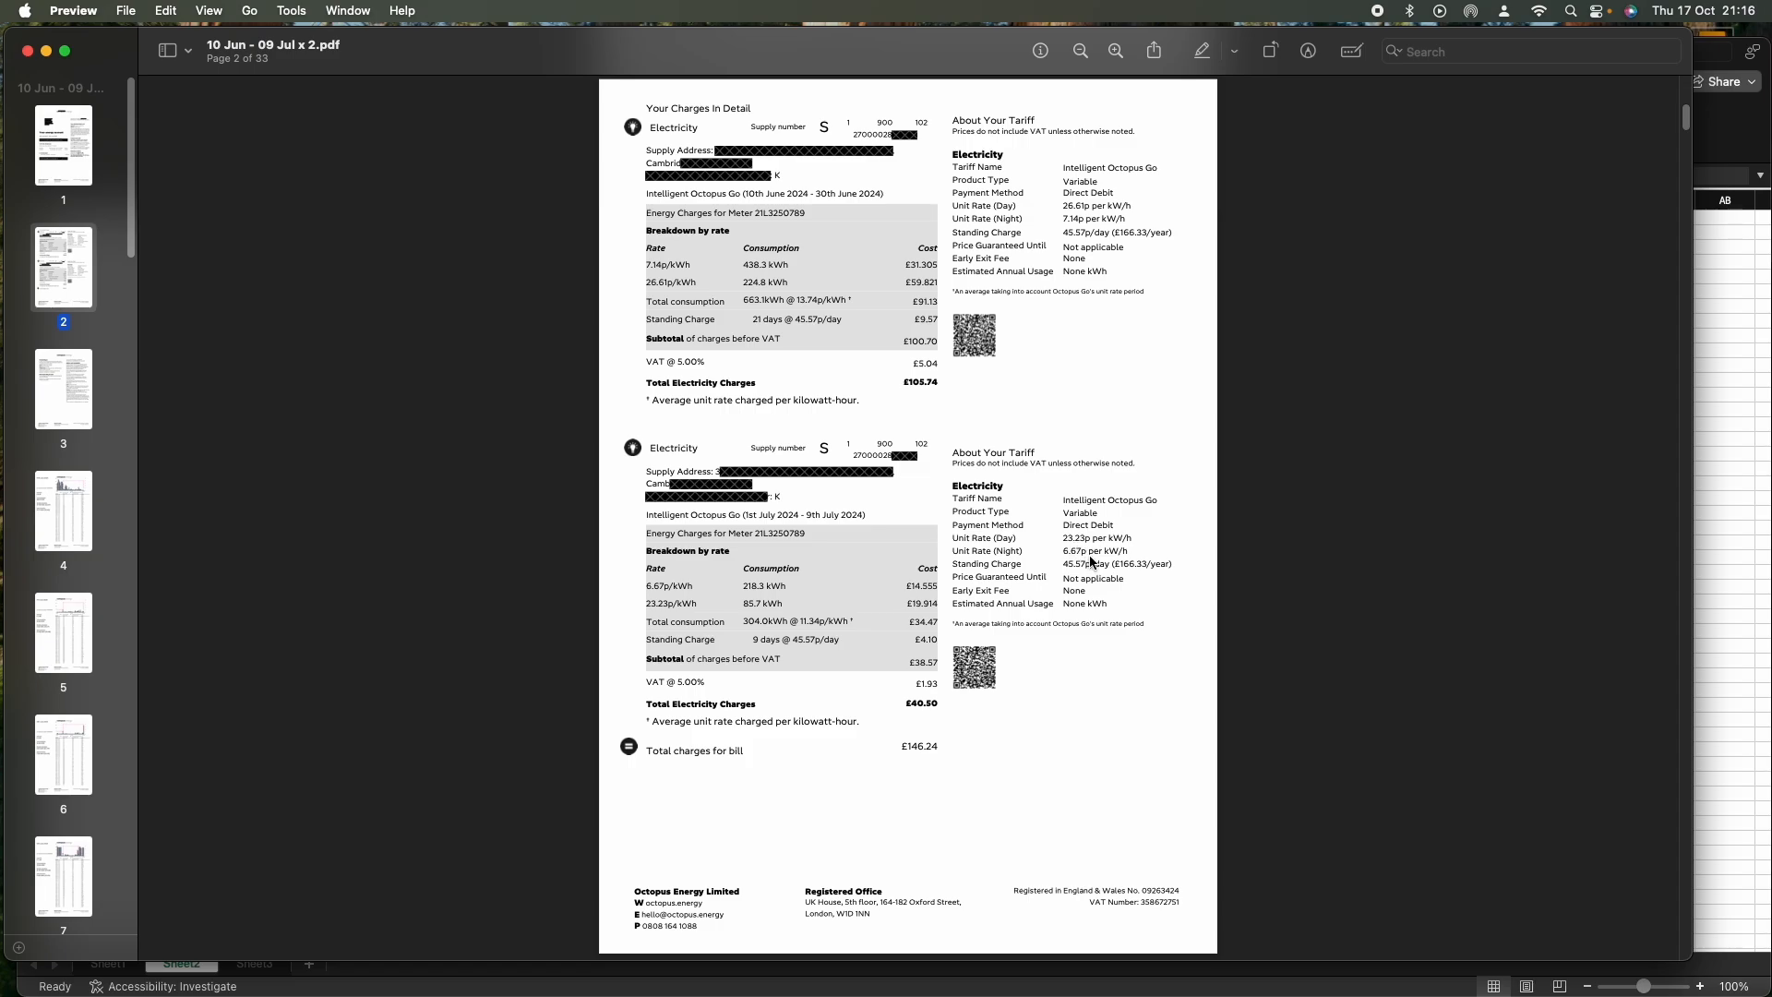
{"action": "mouse_move", "coordinate": [1059, 704]}
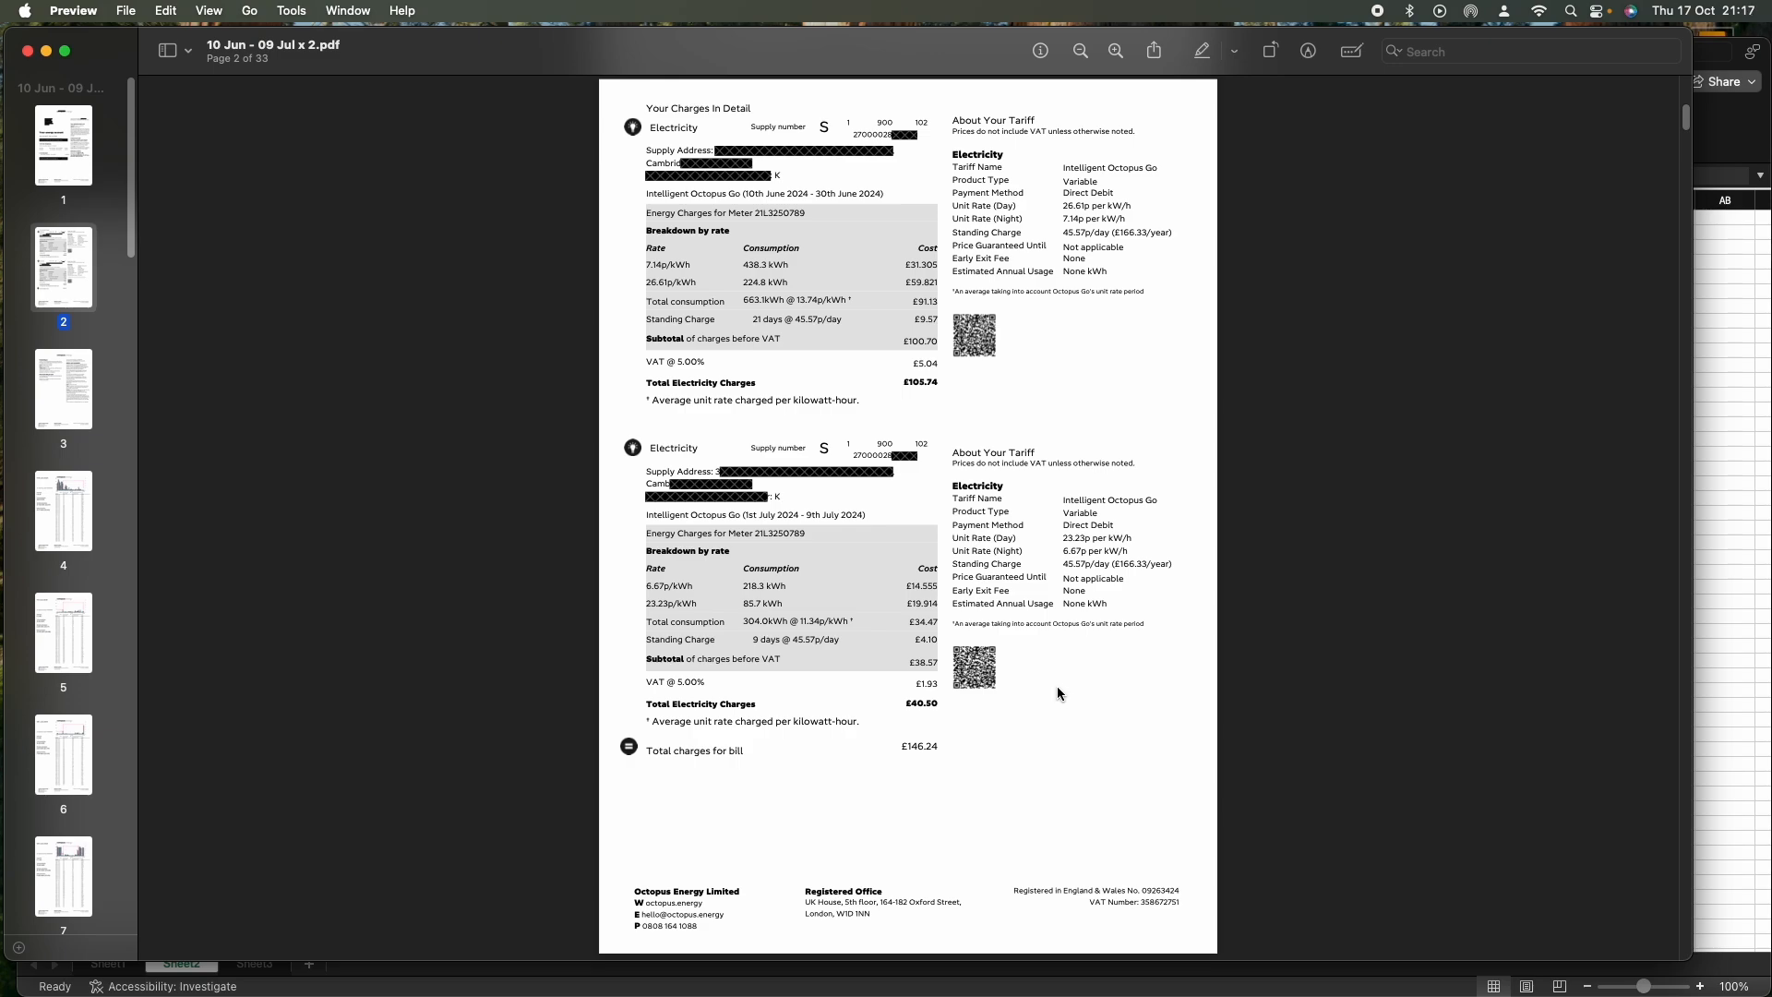
{"action": "mouse_move", "coordinate": [1054, 687]}
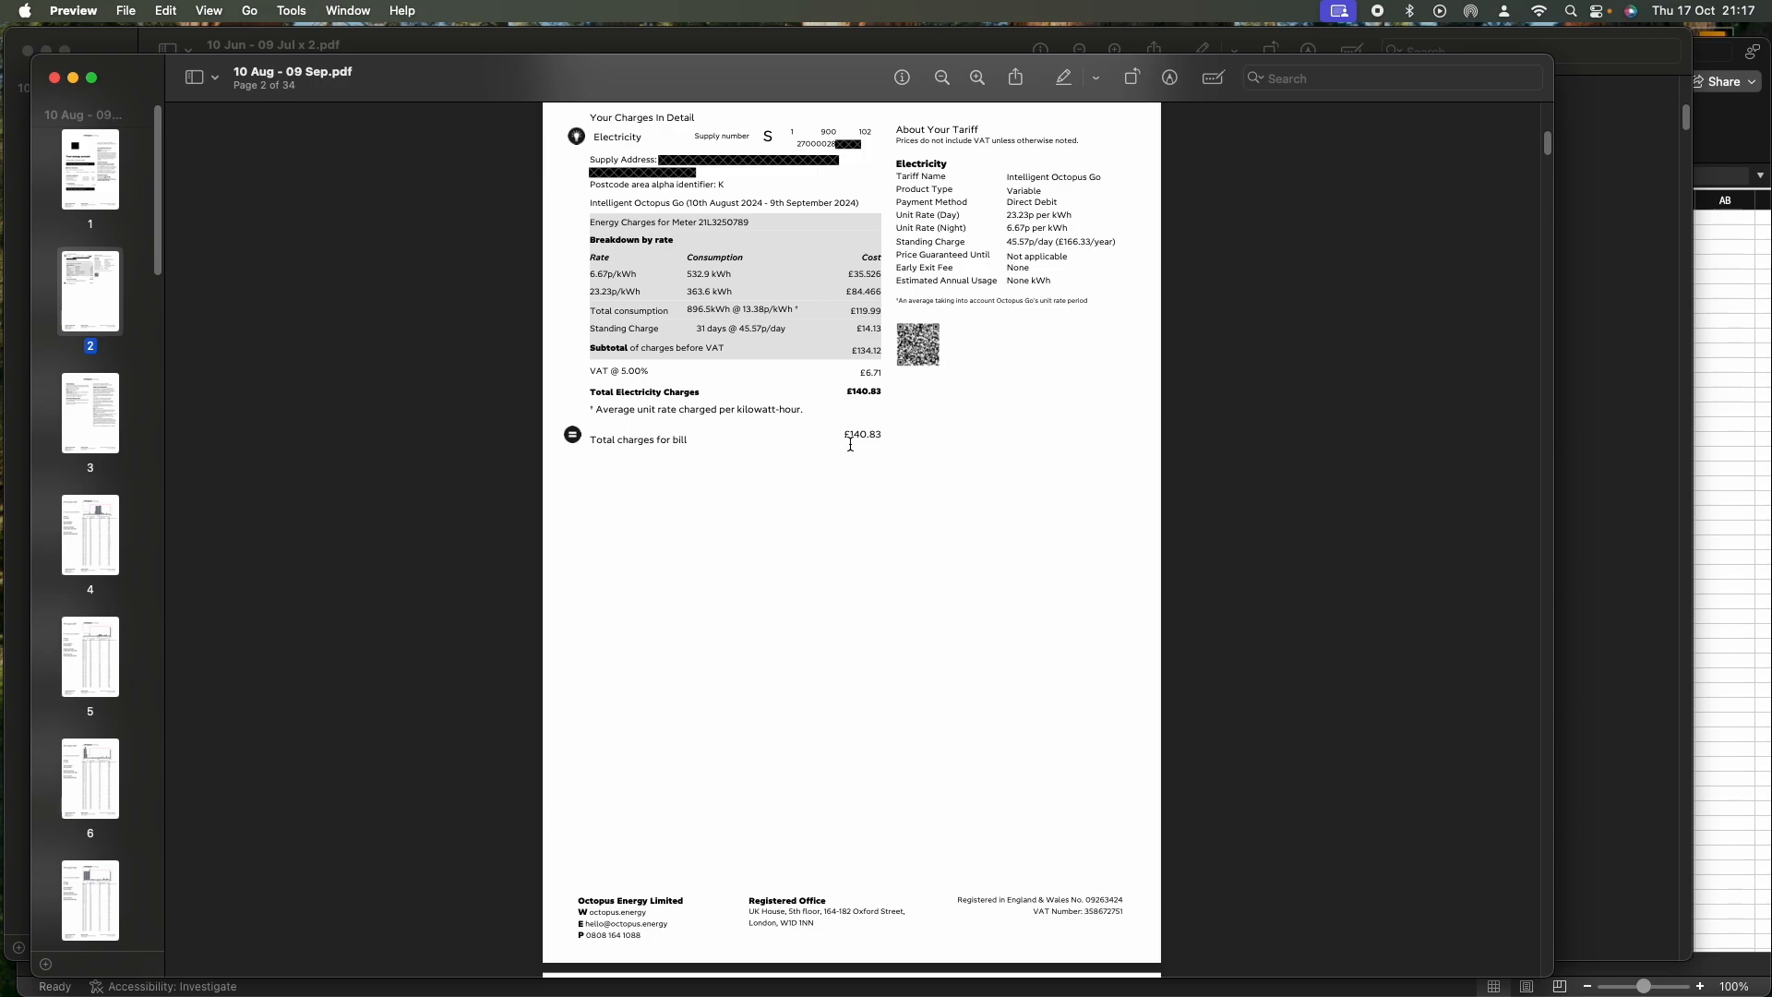
{"action": "mouse_move", "coordinate": [667, 302]}
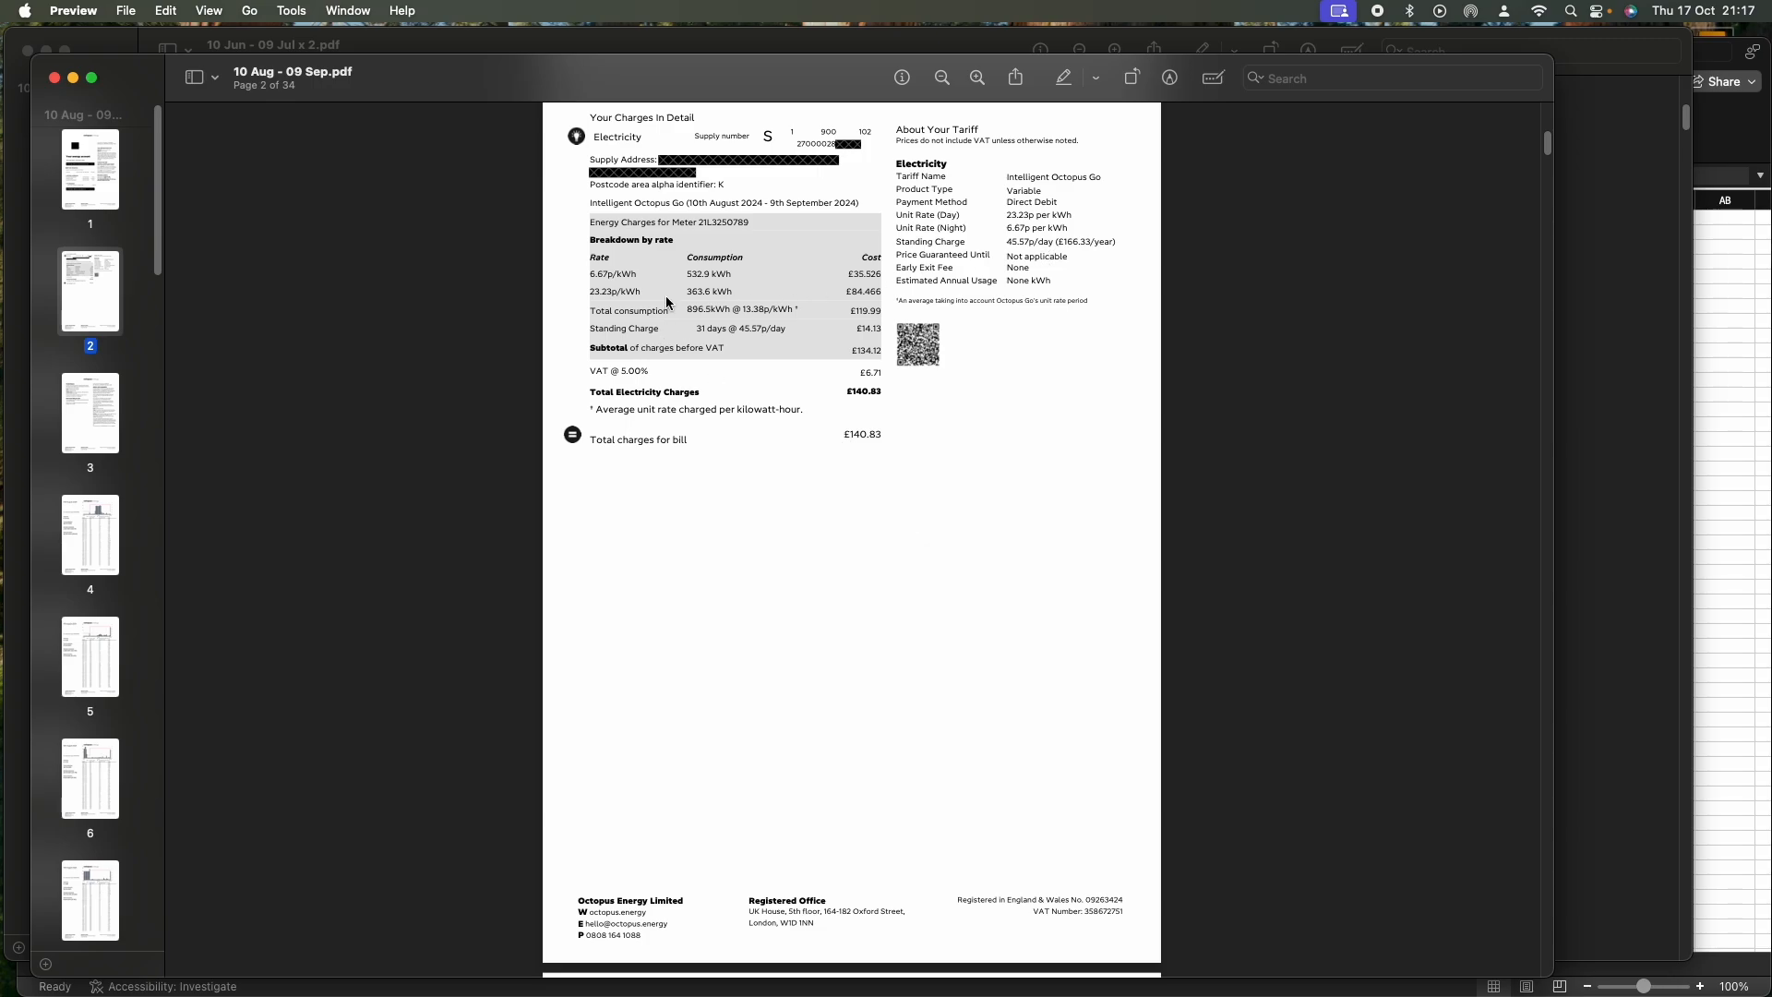
{"action": "mouse_move", "coordinate": [698, 324]}
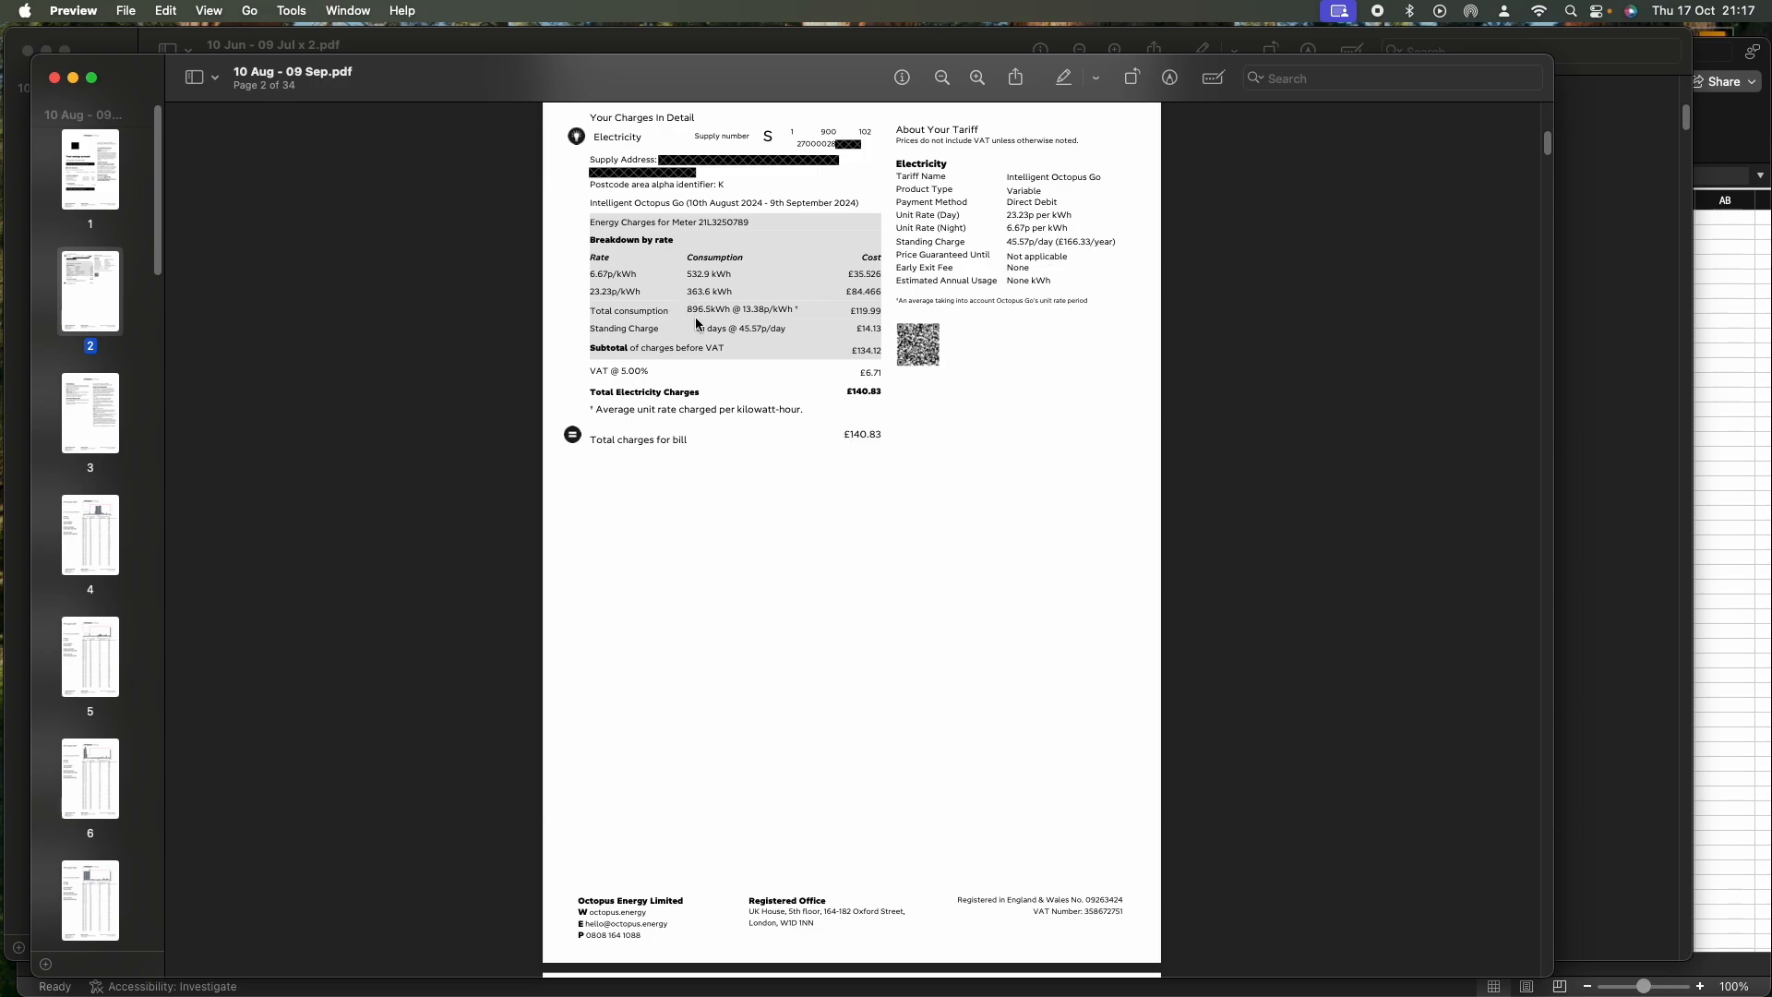
{"action": "mouse_move", "coordinate": [974, 436]}
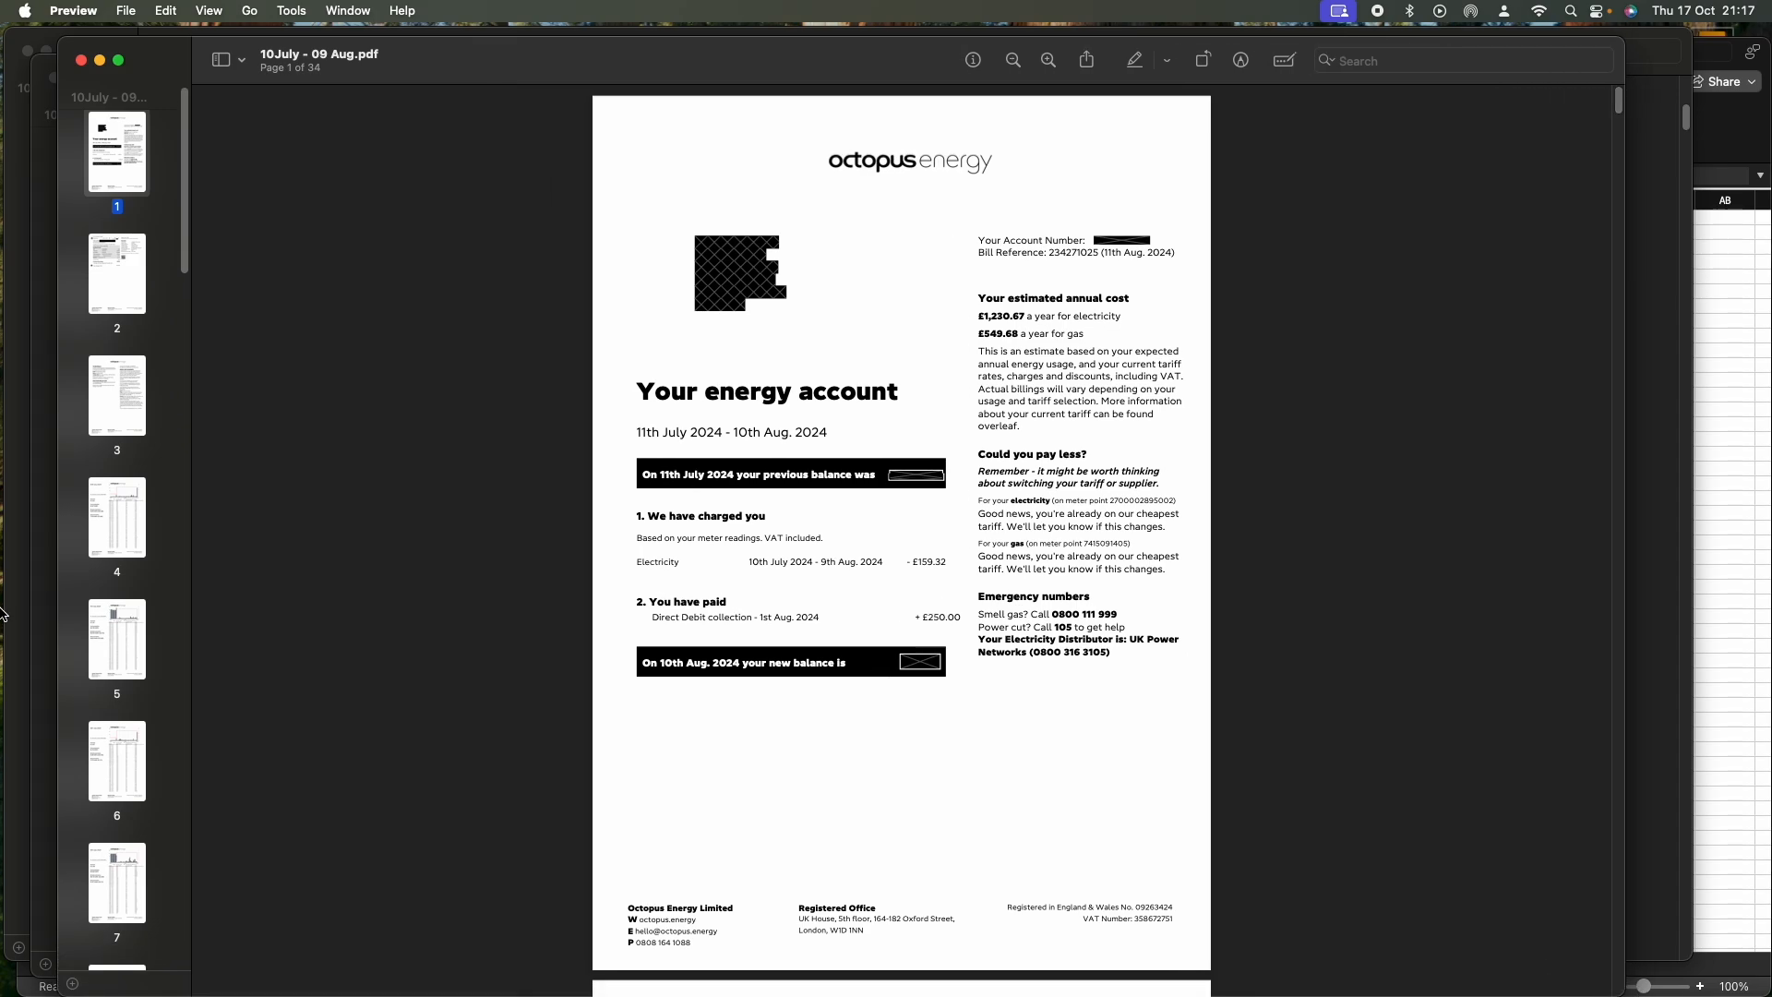
{"action": "scroll", "scroll_direction": "down", "scroll_amount": 3}
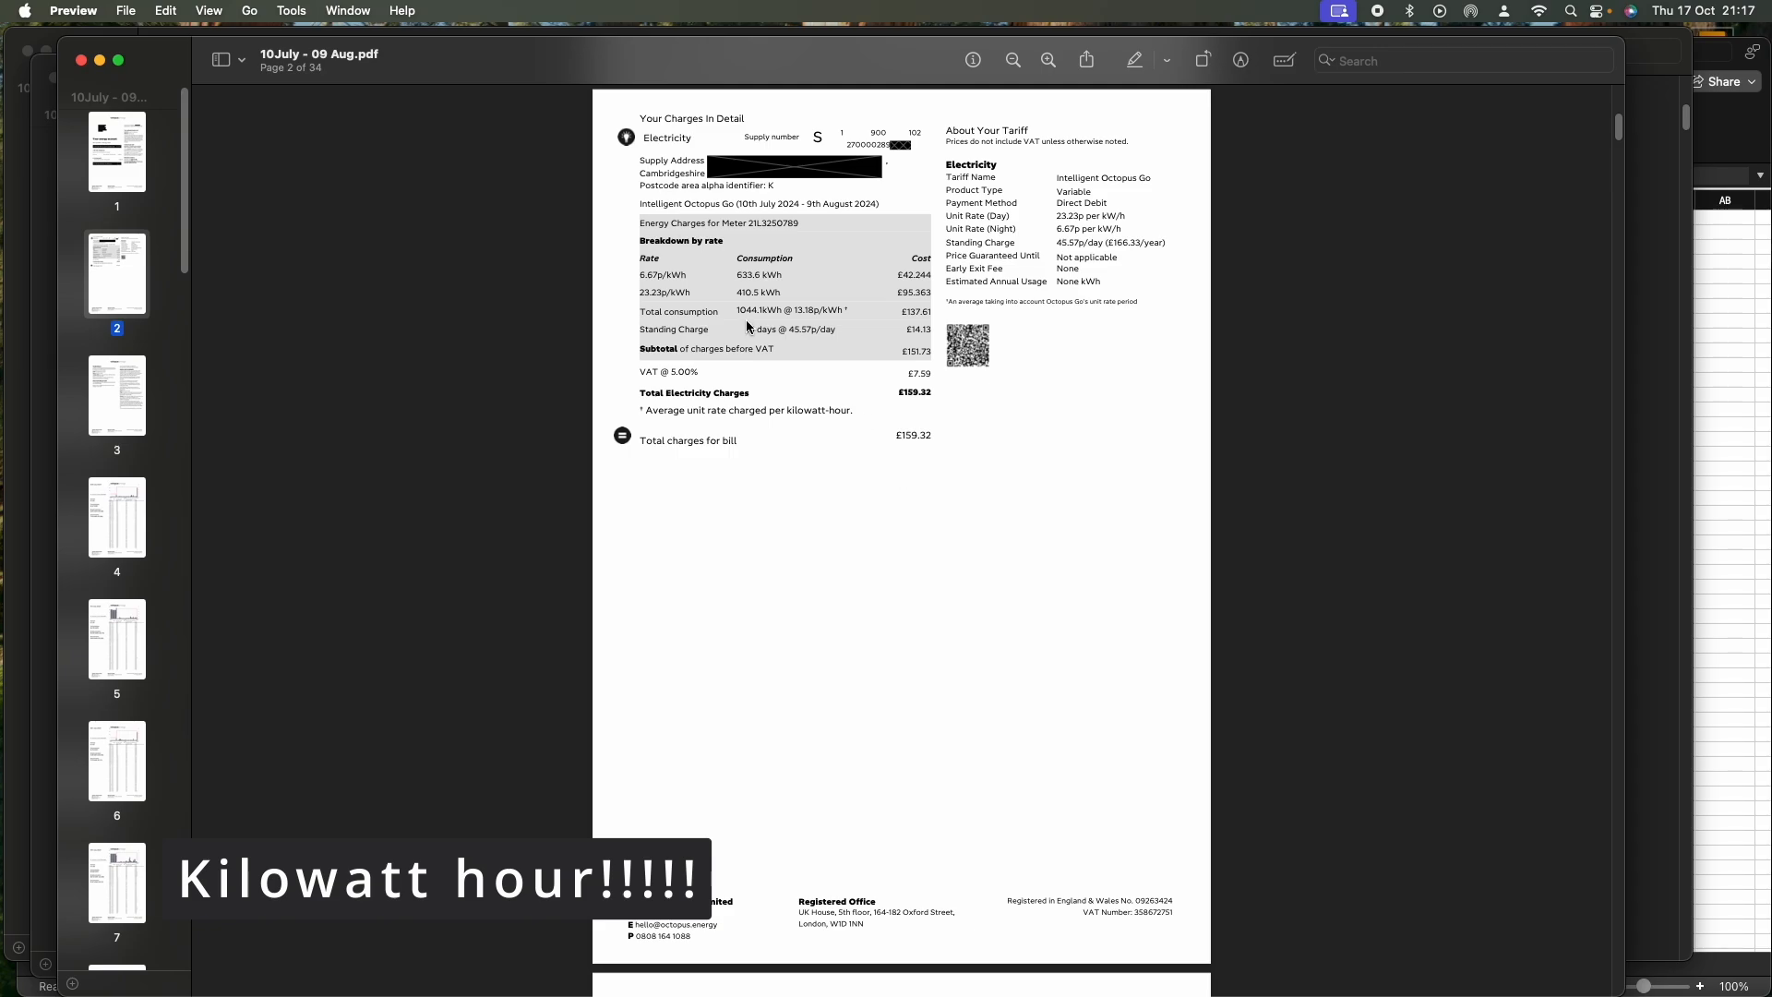
{"action": "mouse_move", "coordinate": [820, 323]}
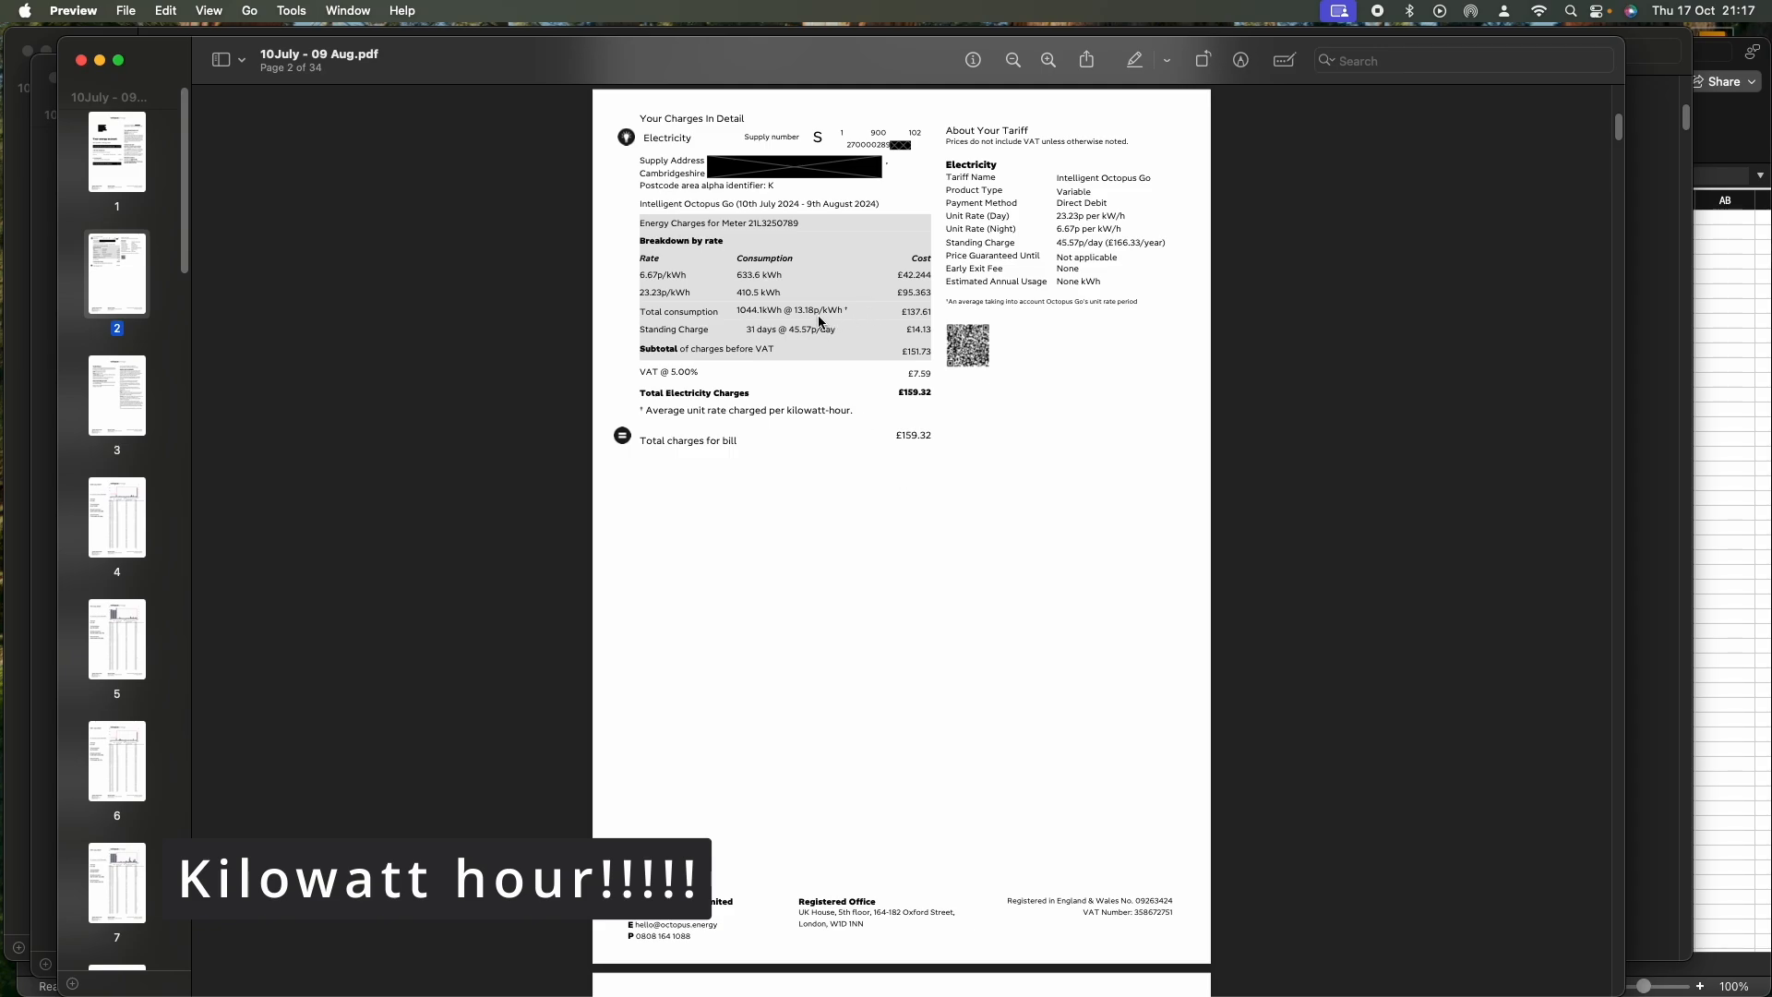
{"action": "mouse_move", "coordinate": [617, 197]}
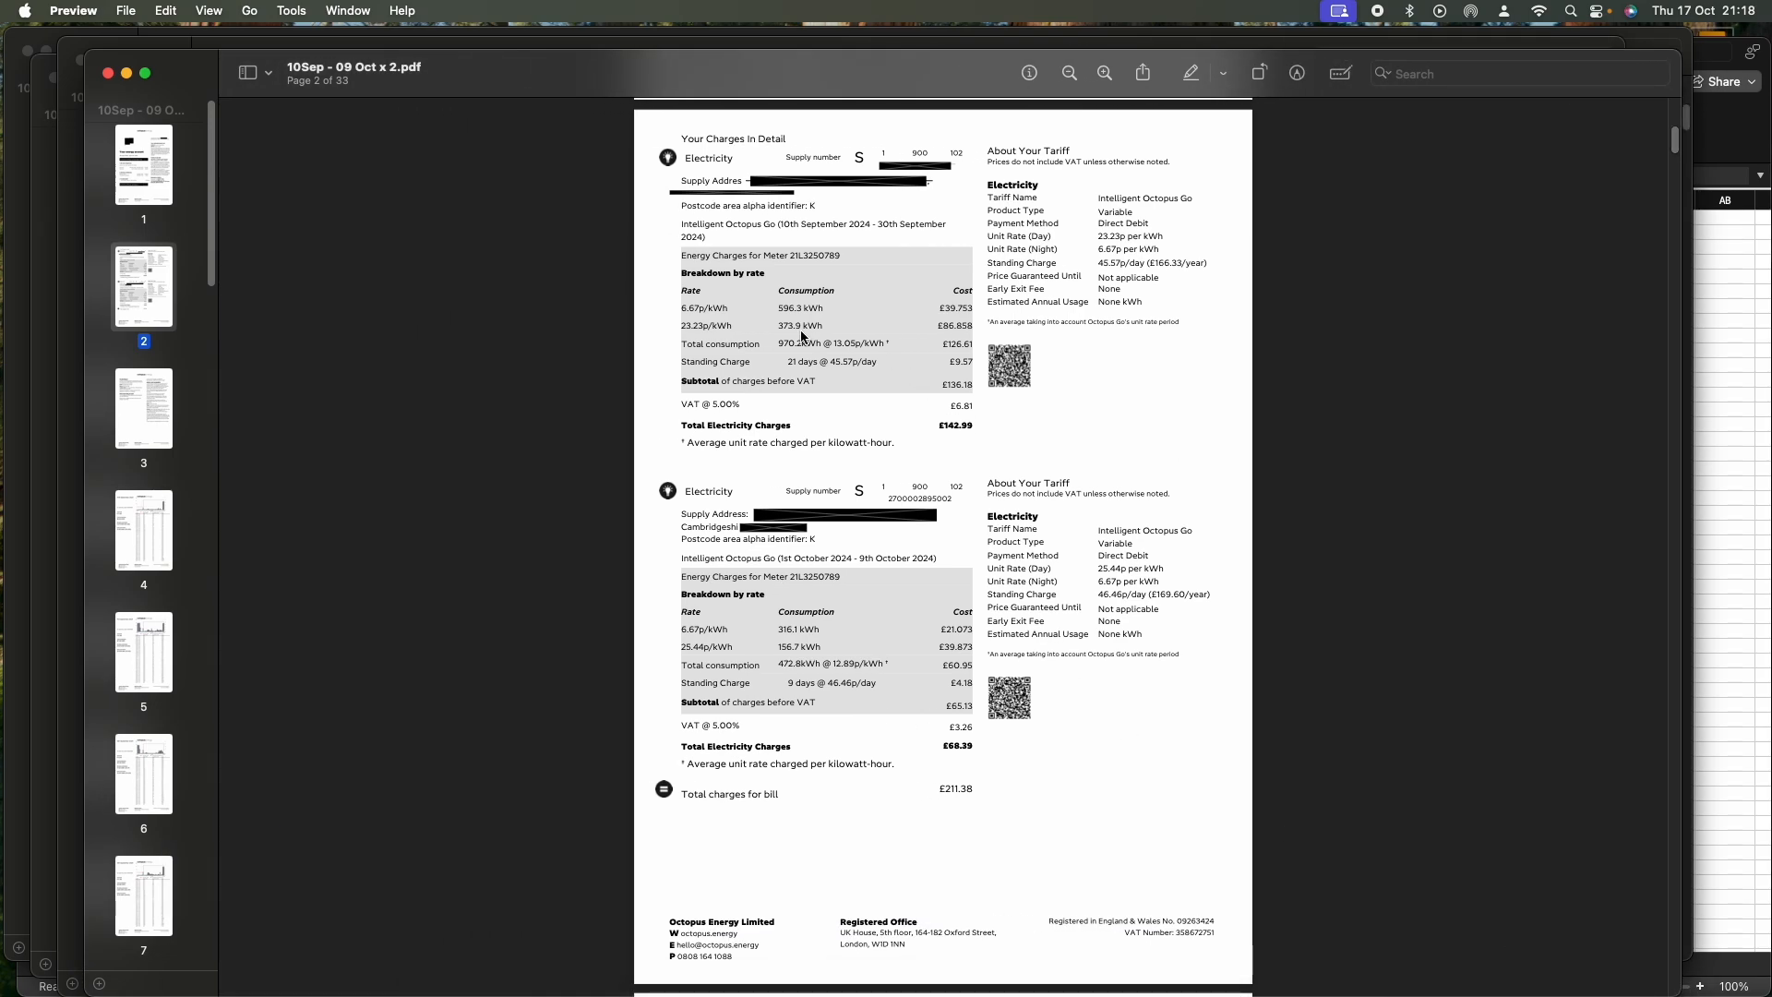
{"action": "mouse_move", "coordinate": [774, 359]}
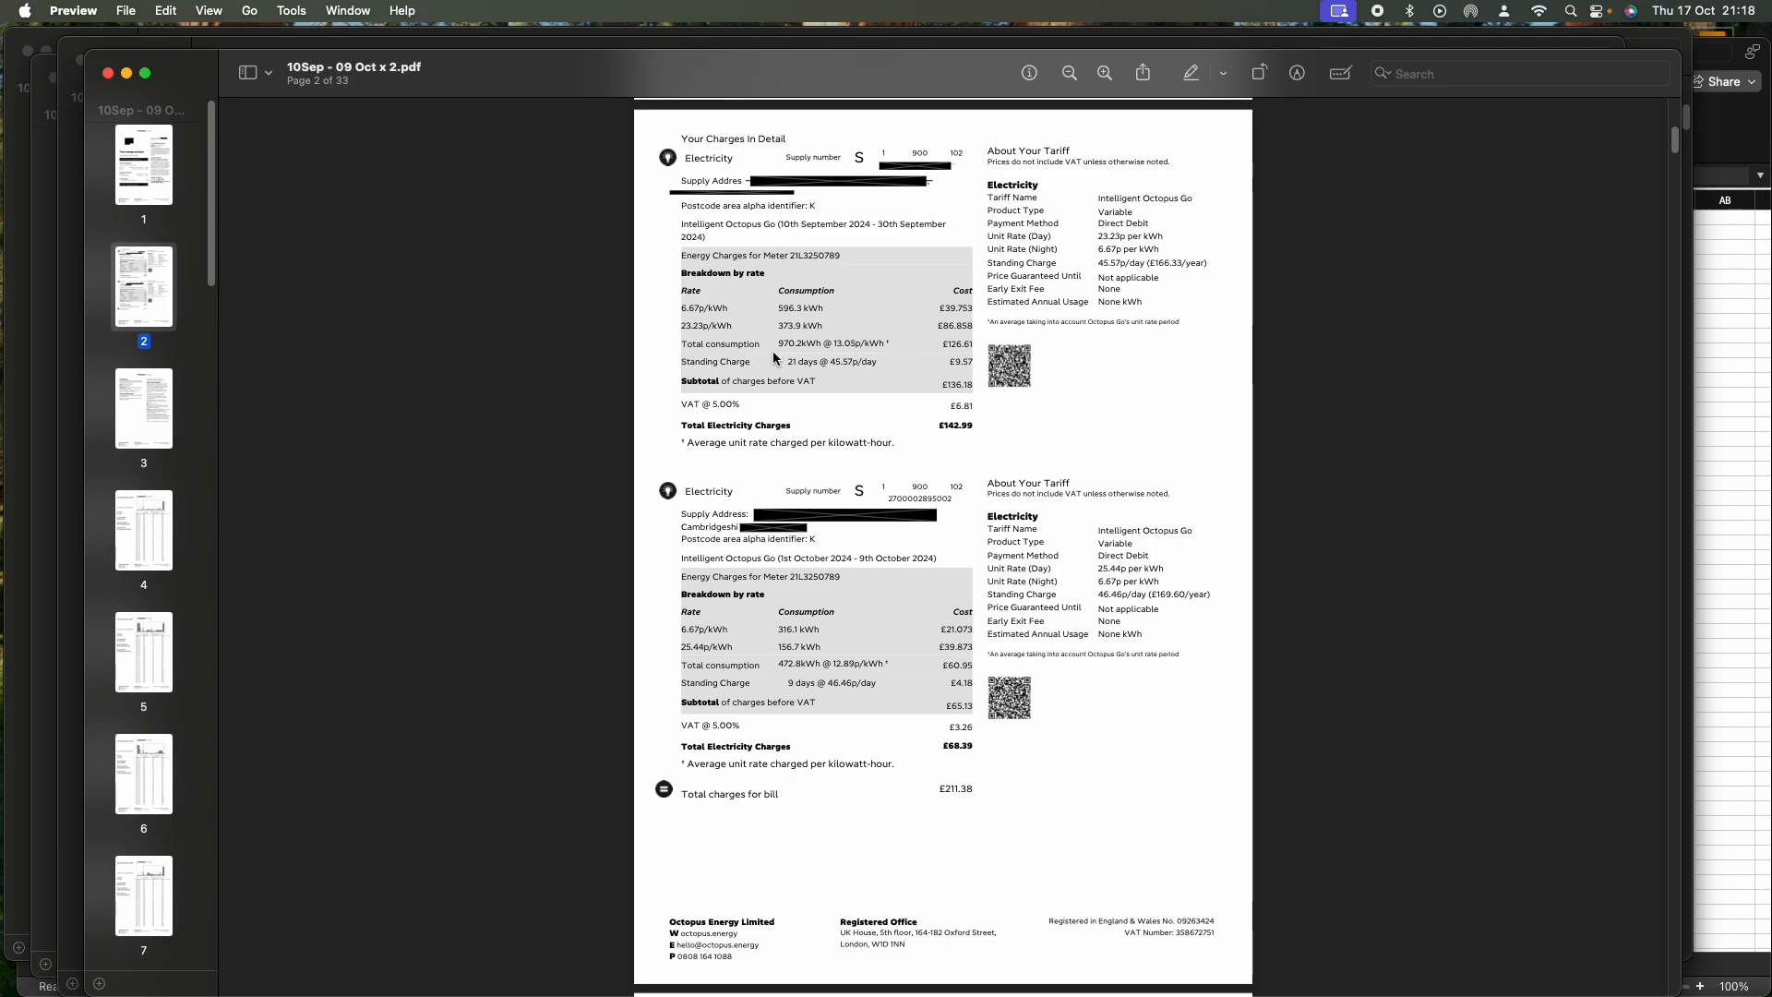
{"action": "mouse_move", "coordinate": [1122, 250]}
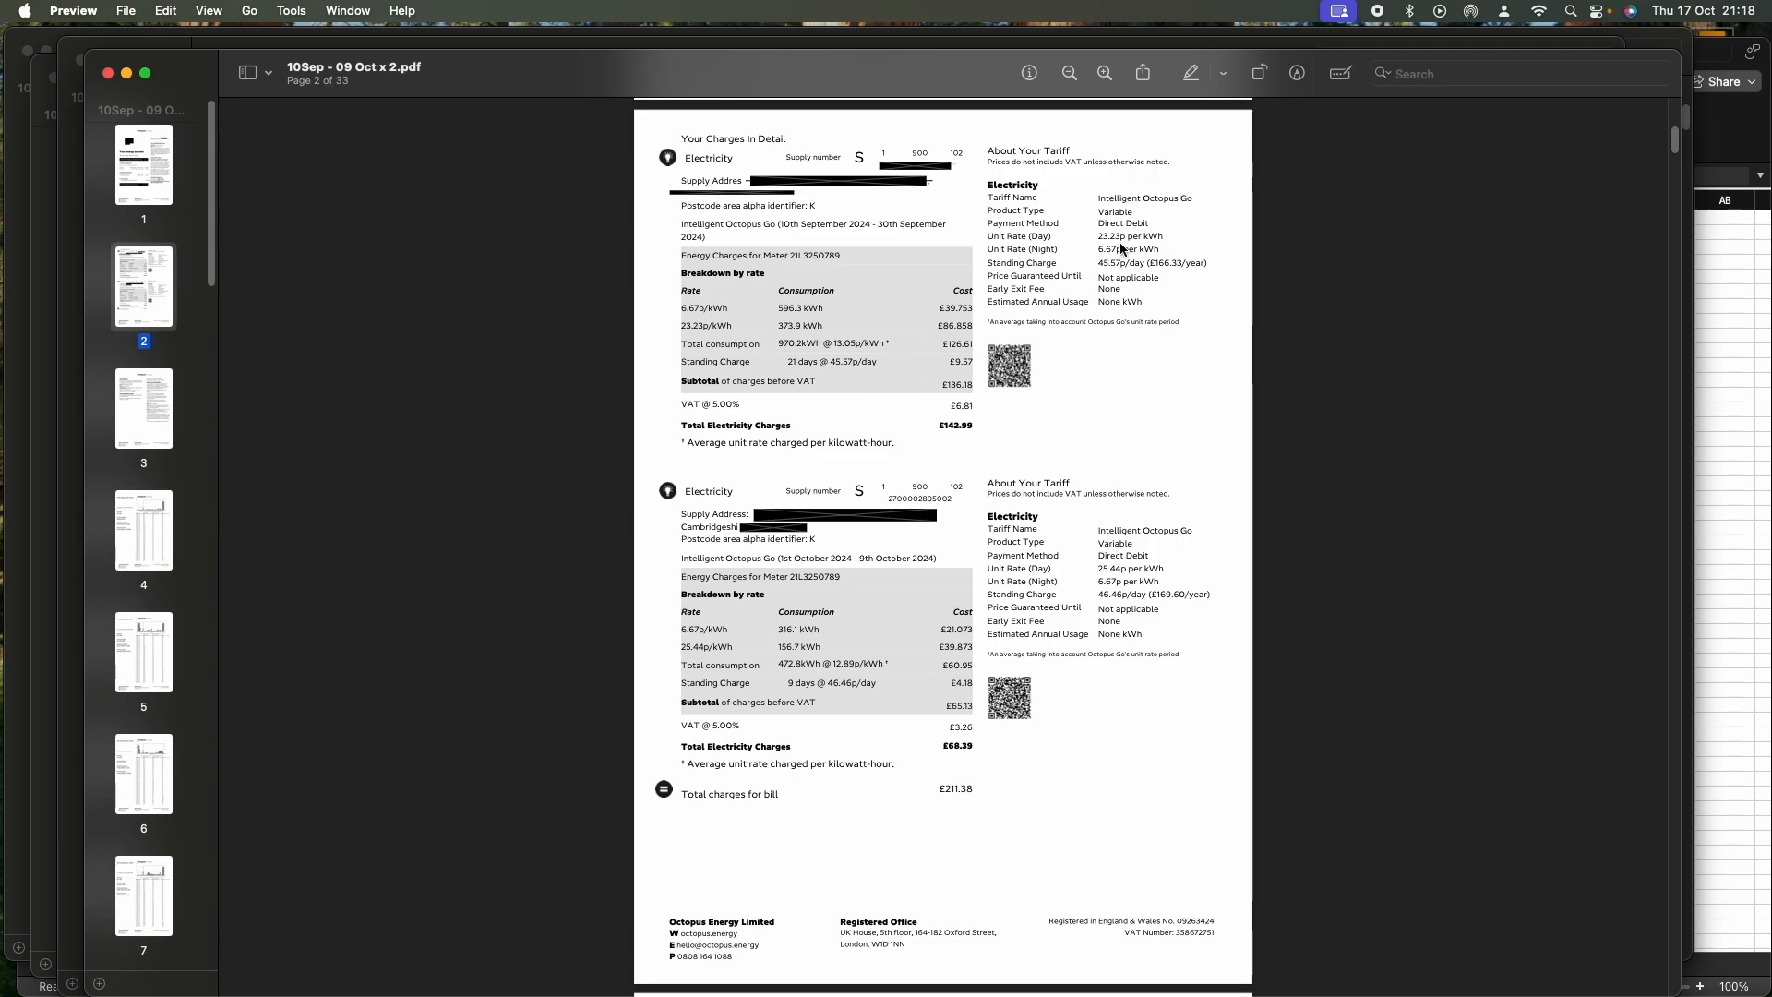
{"action": "mouse_move", "coordinate": [1133, 582]}
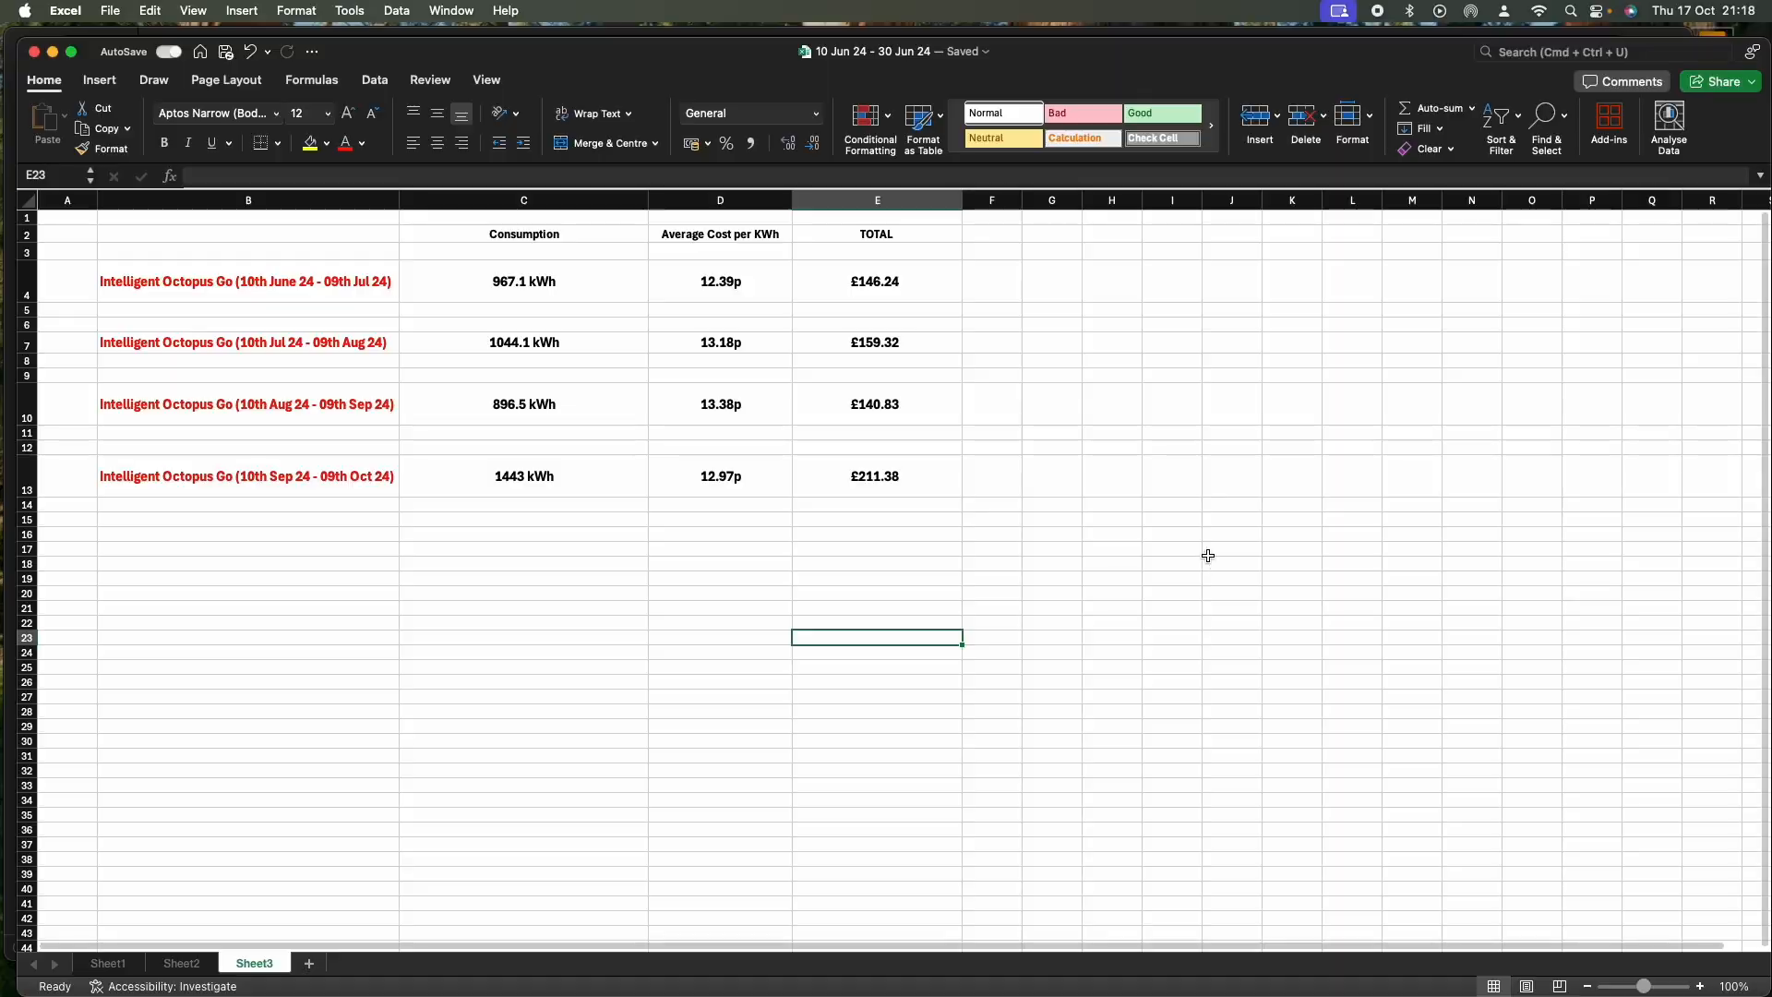
{"action": "mouse_move", "coordinate": [1197, 551]}
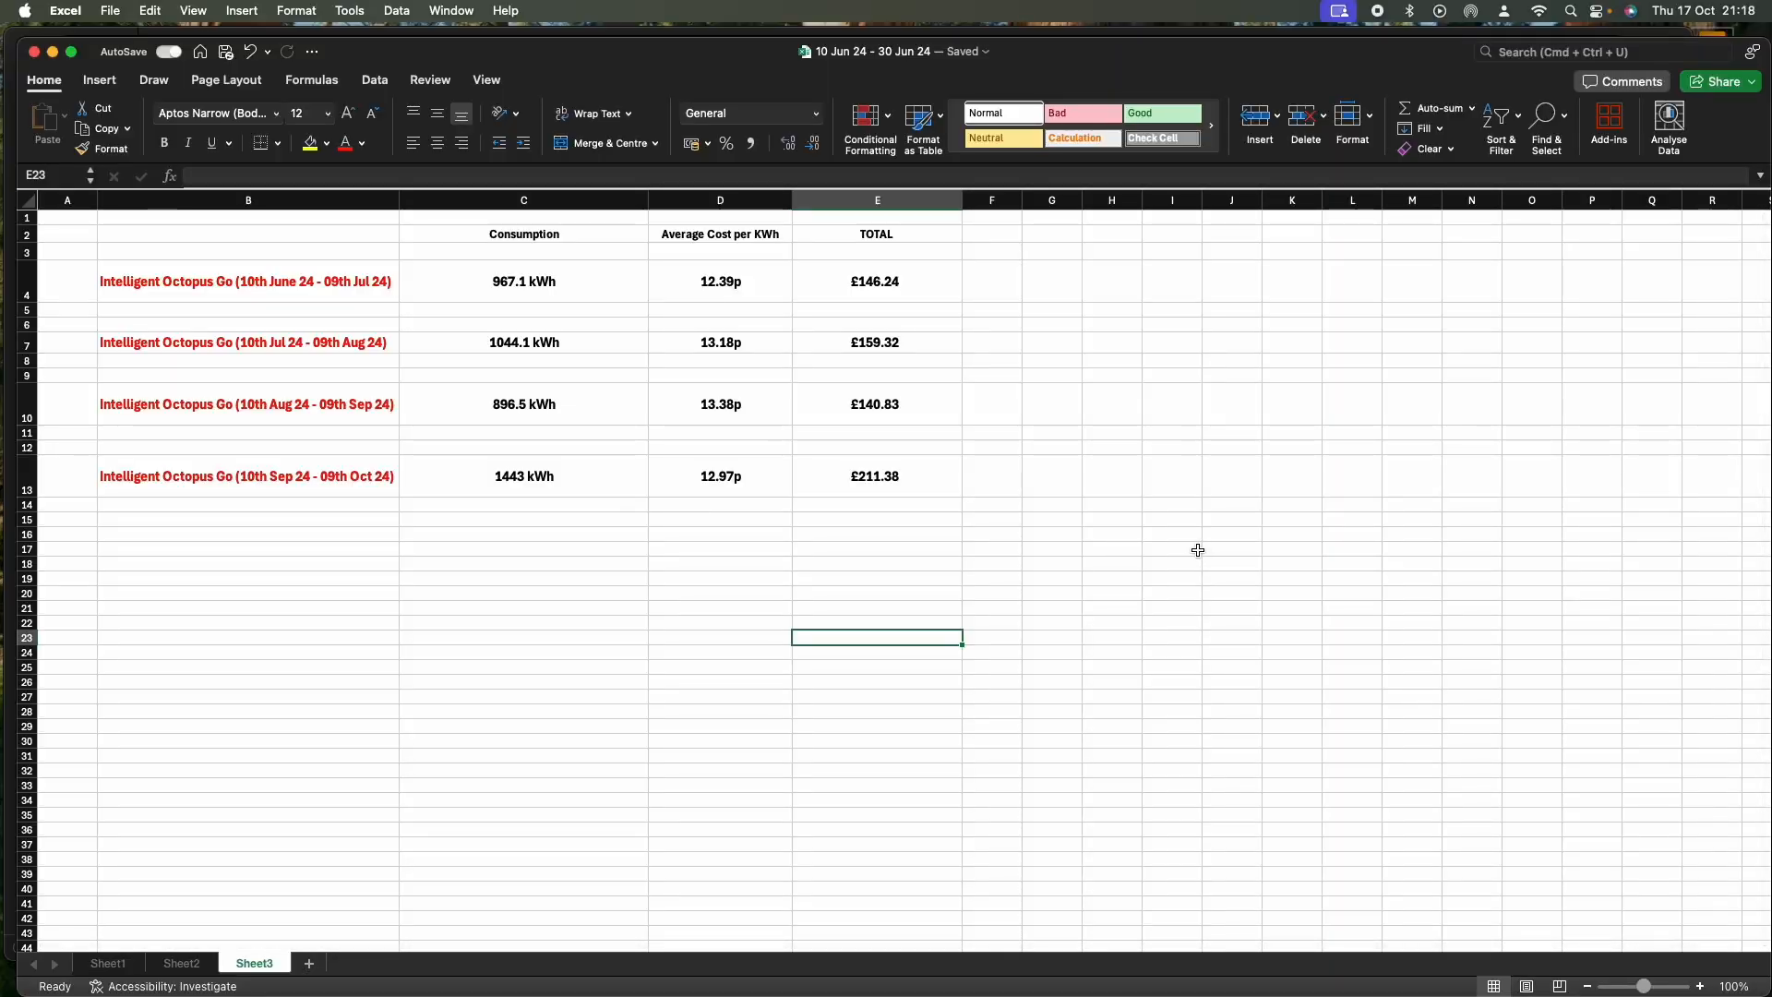
{"action": "mouse_move", "coordinate": [1199, 548]}
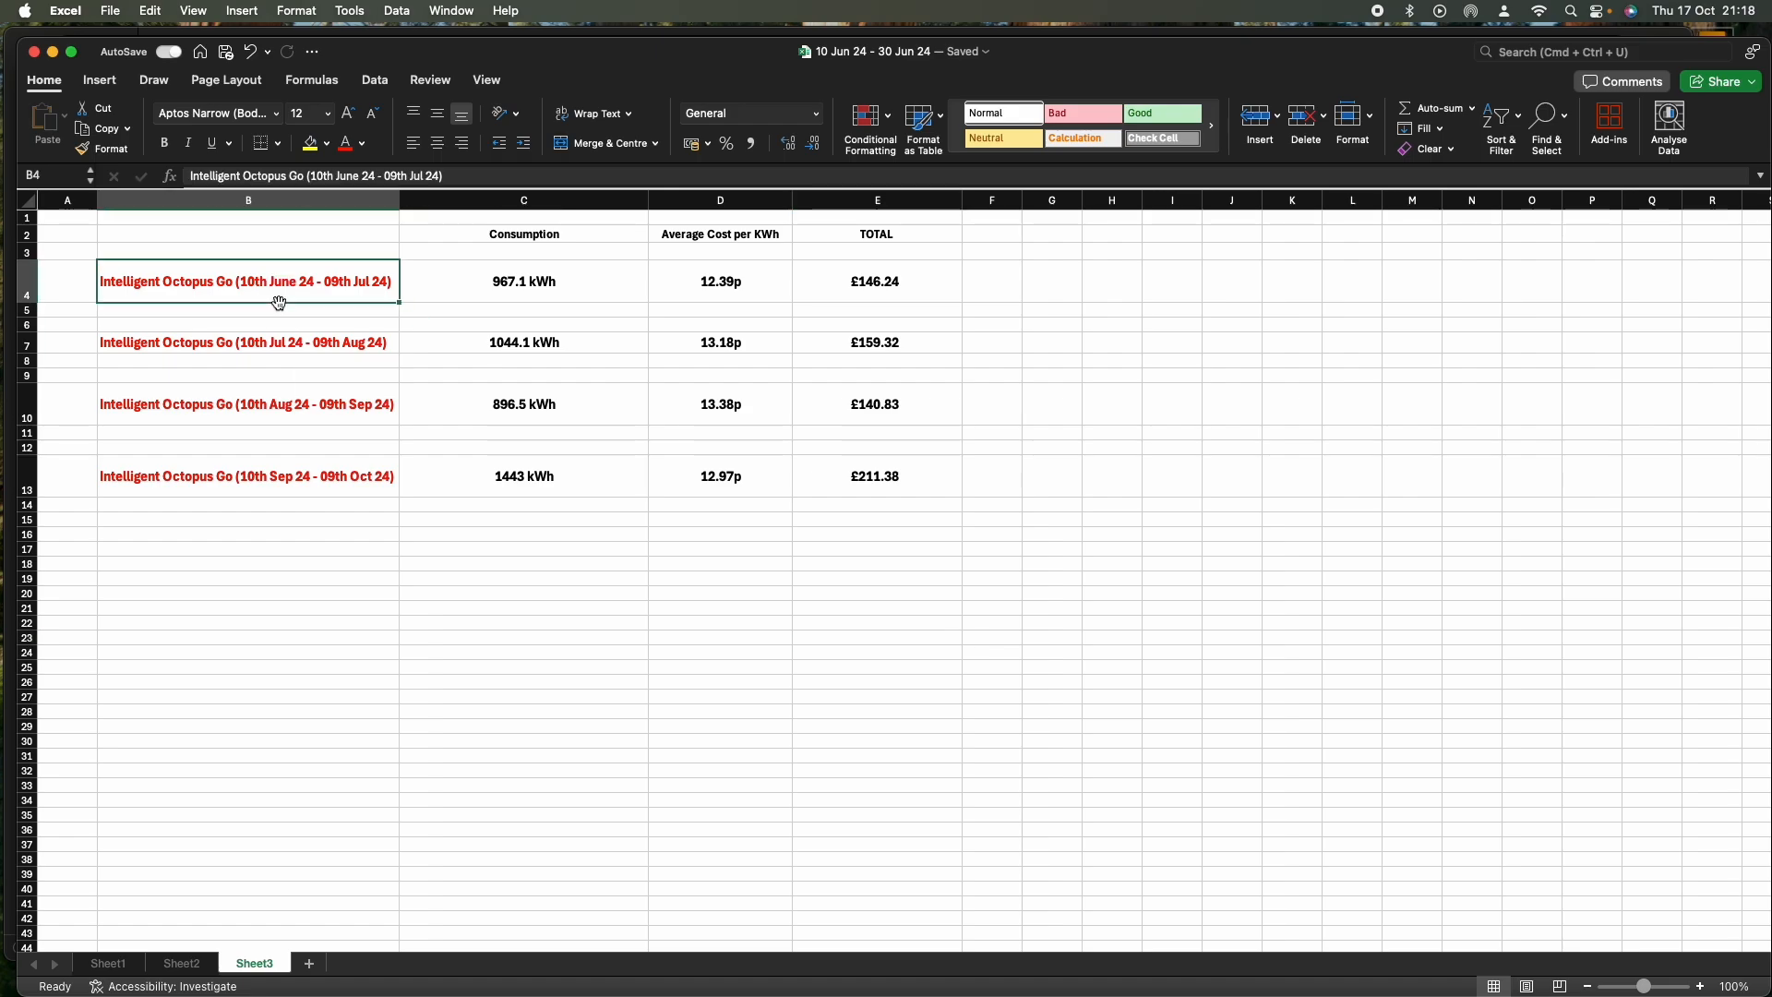
{"action": "left_click", "coordinate": [523, 280]}
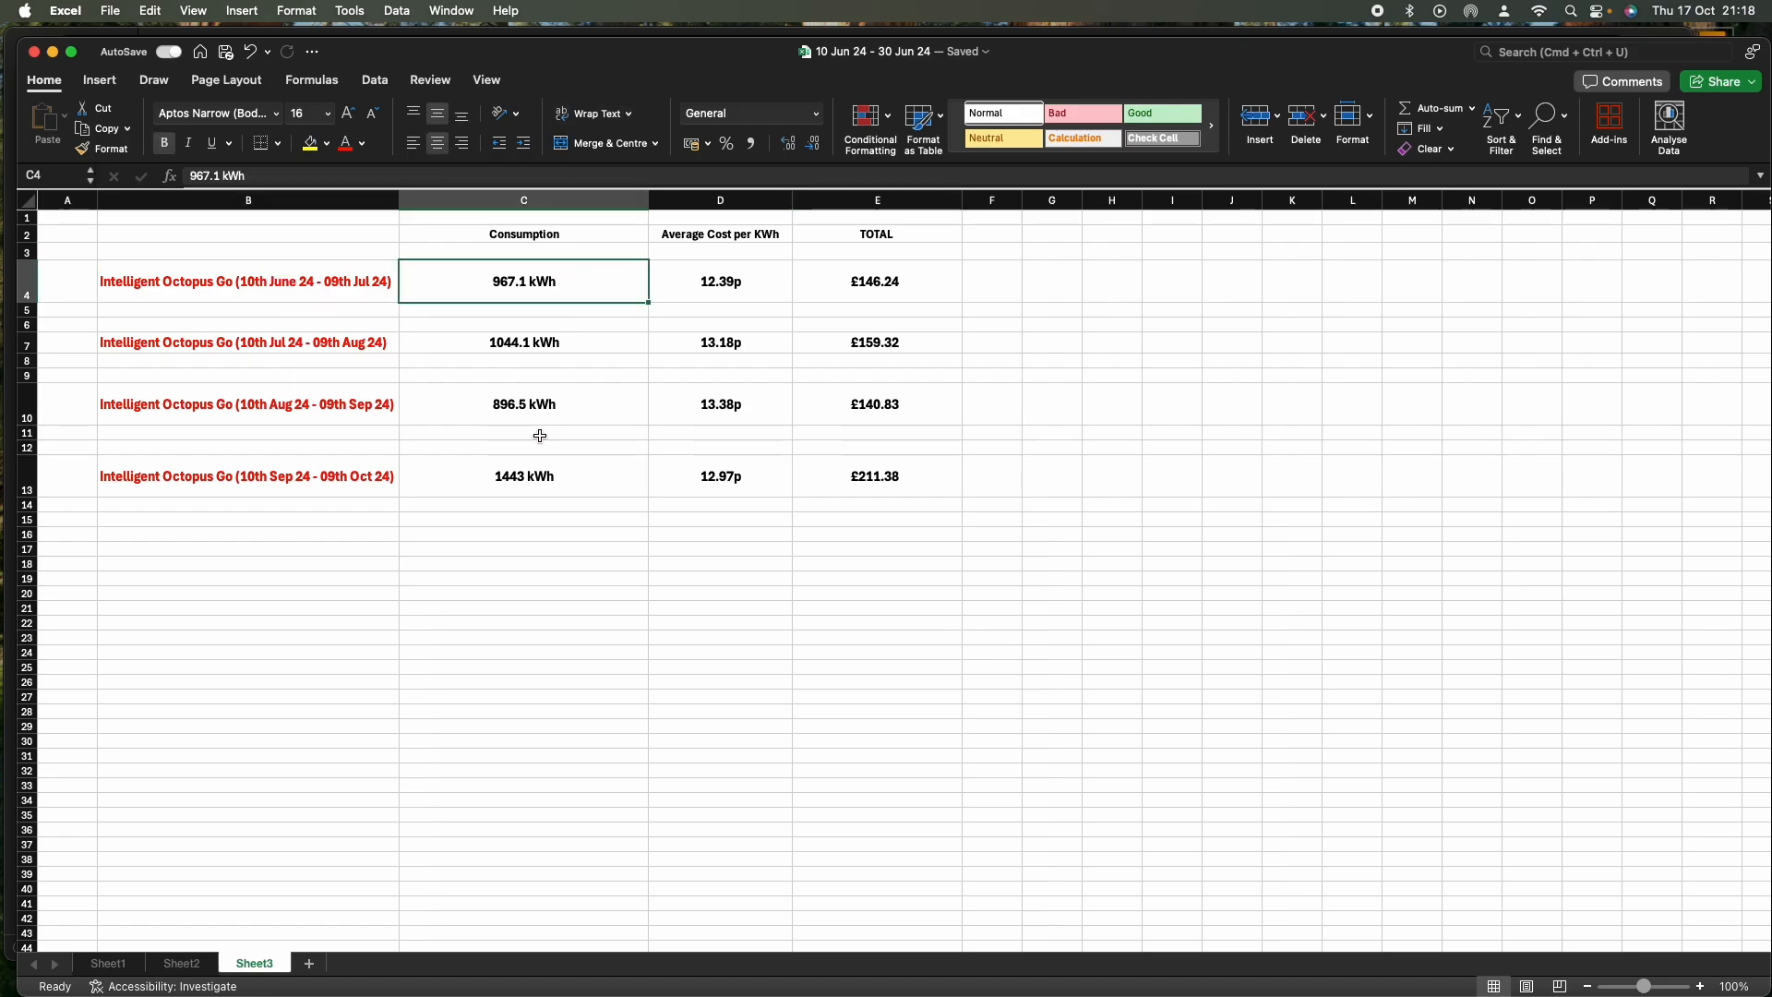
{"action": "mouse_move", "coordinate": [765, 283]}
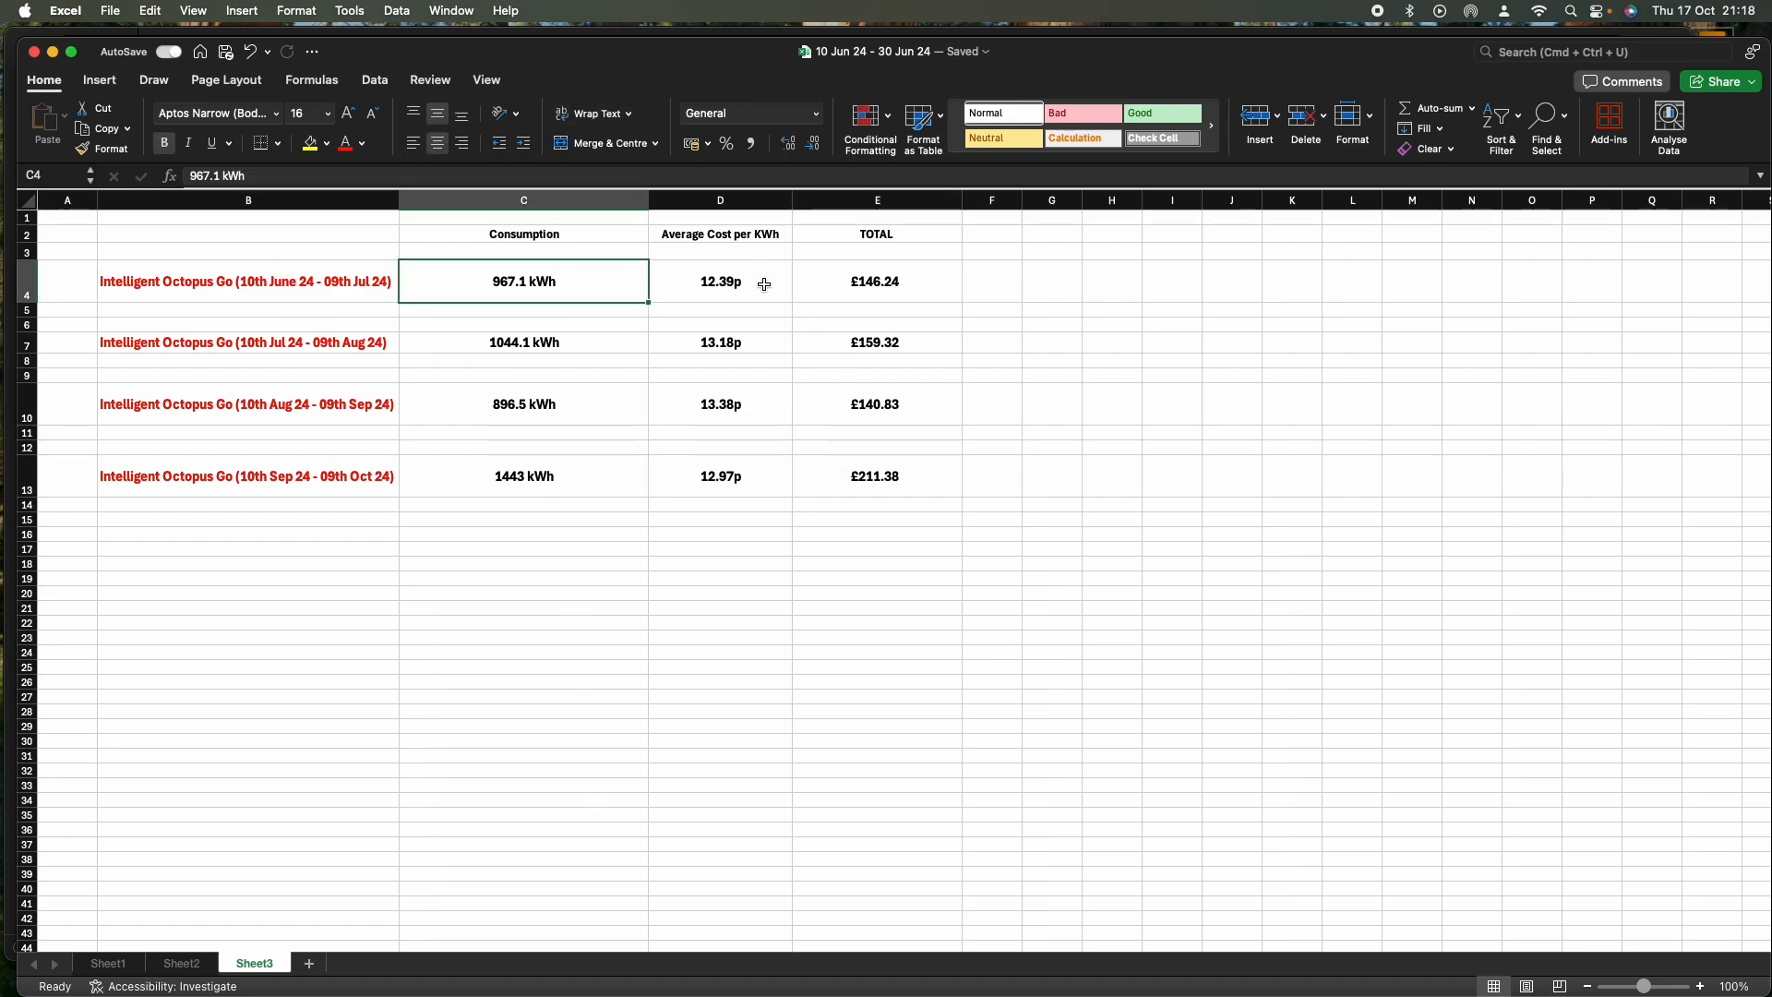
{"action": "left_click", "coordinate": [720, 282]}
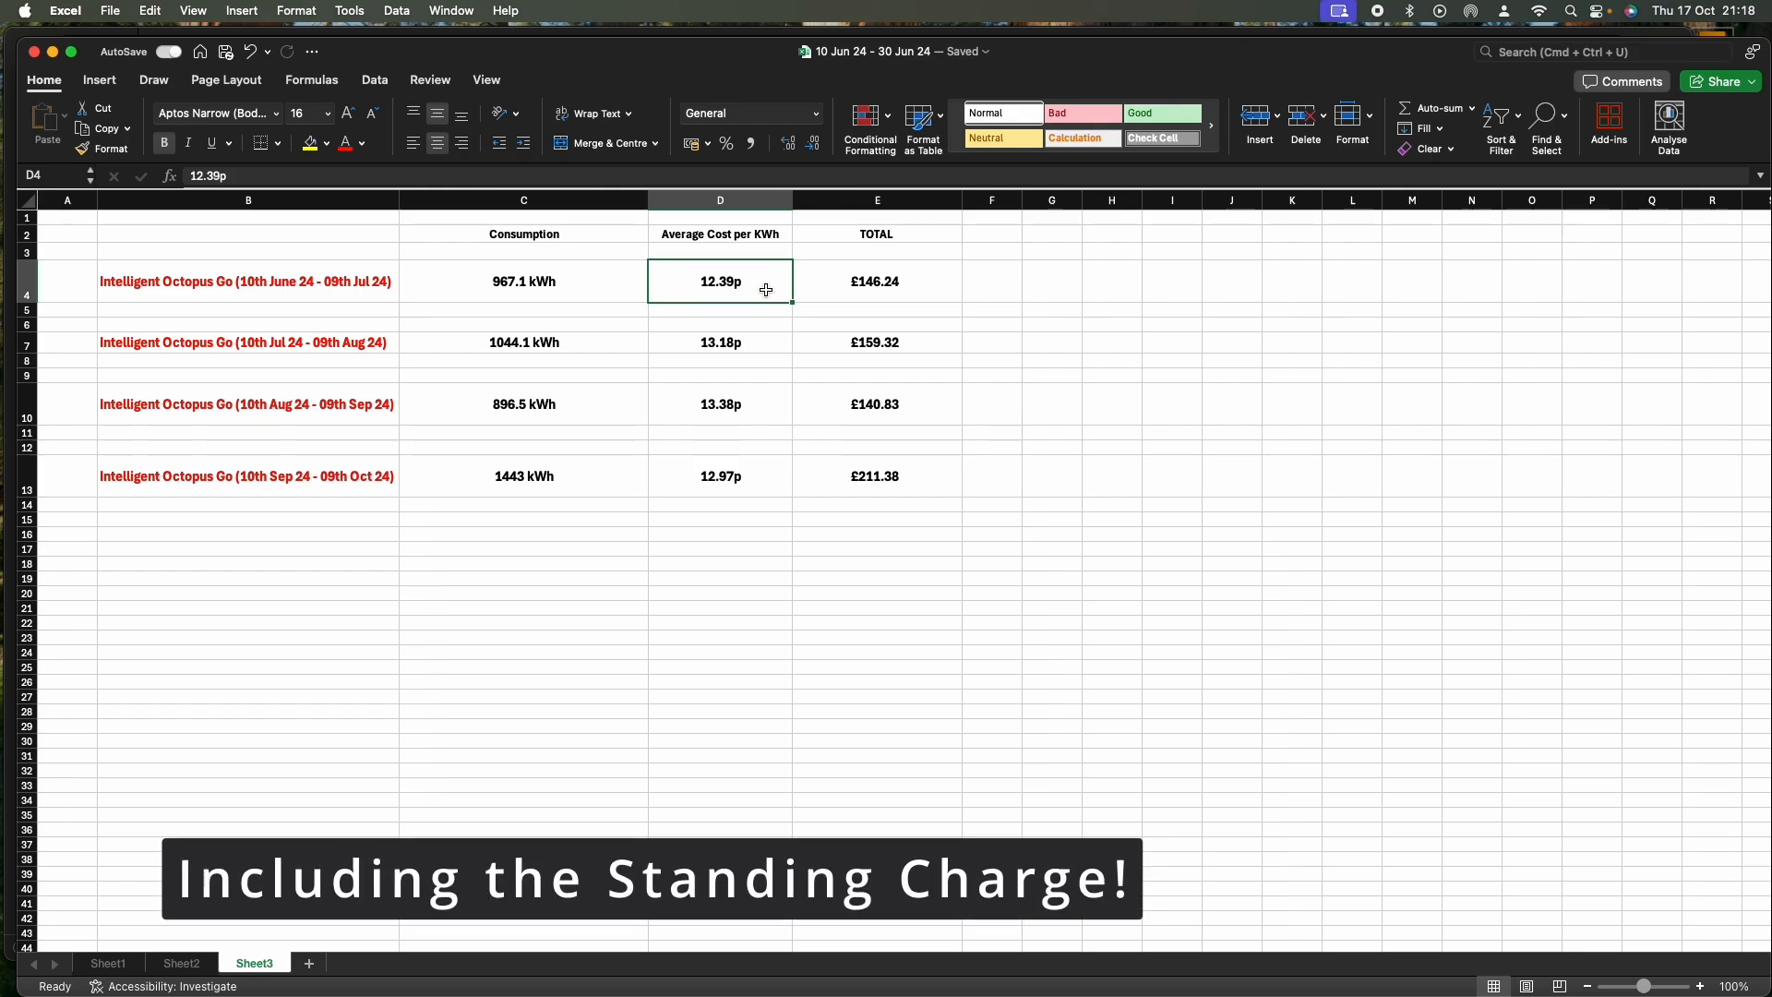
{"action": "mouse_move", "coordinate": [792, 283]}
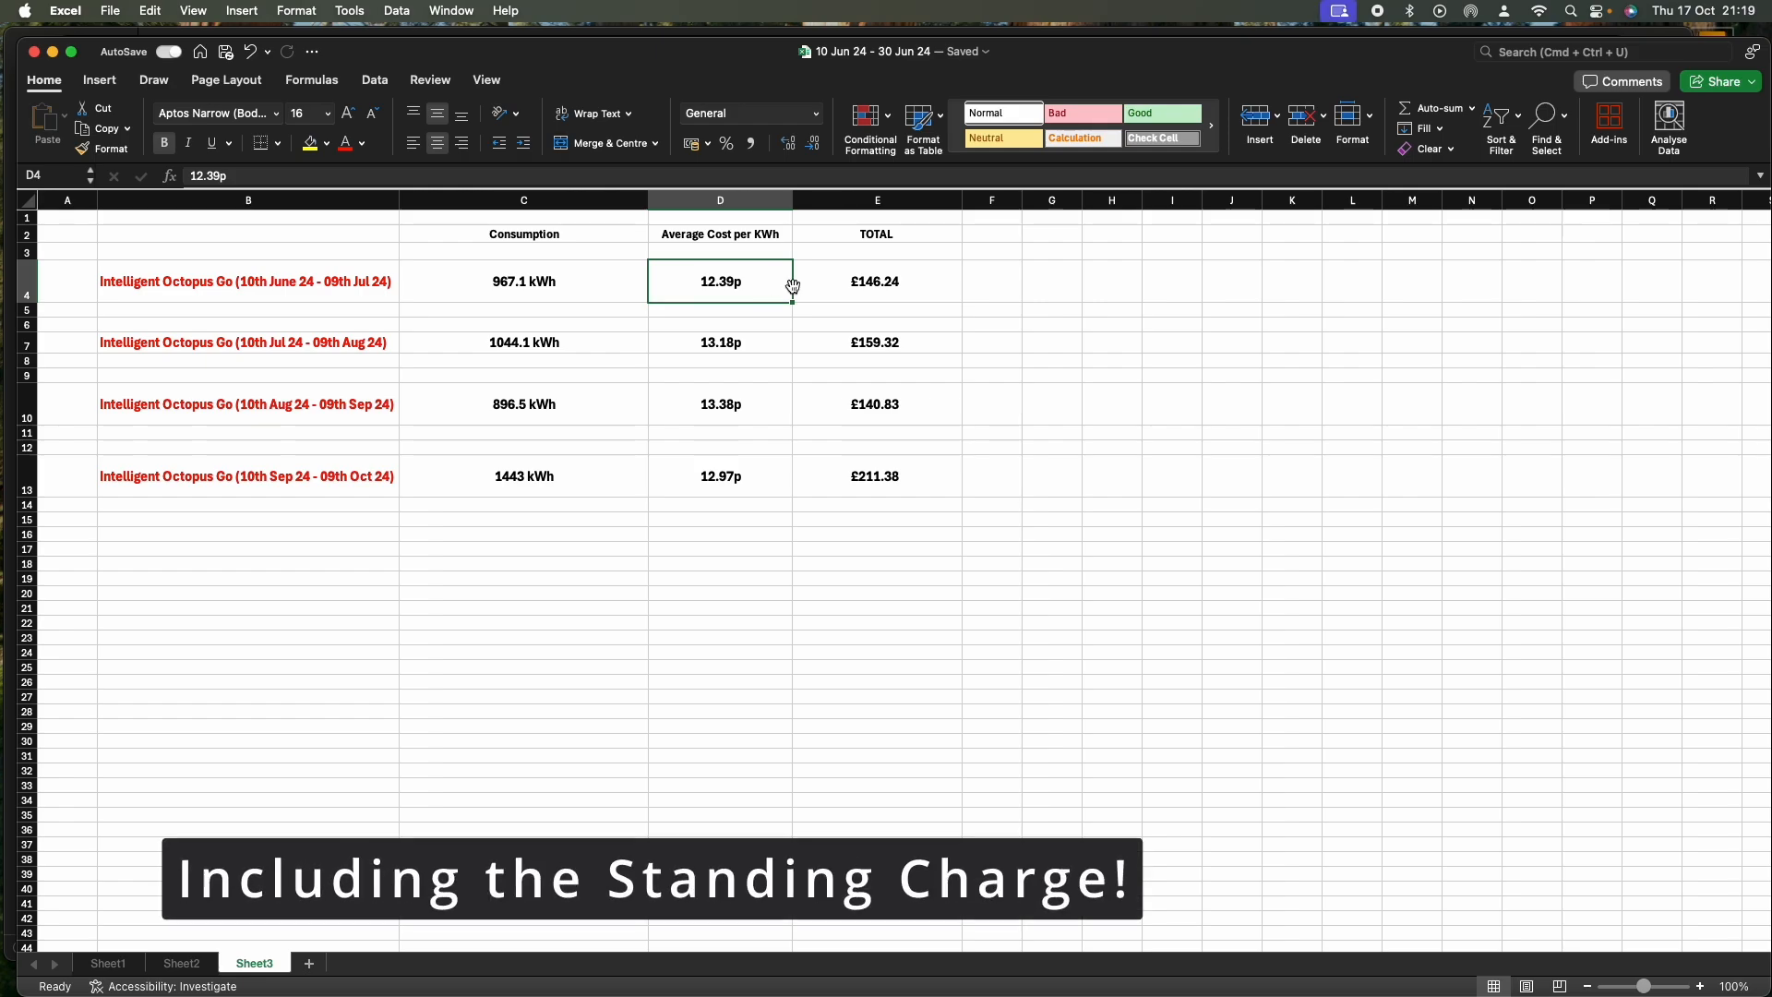
{"action": "left_click", "coordinate": [876, 281]}
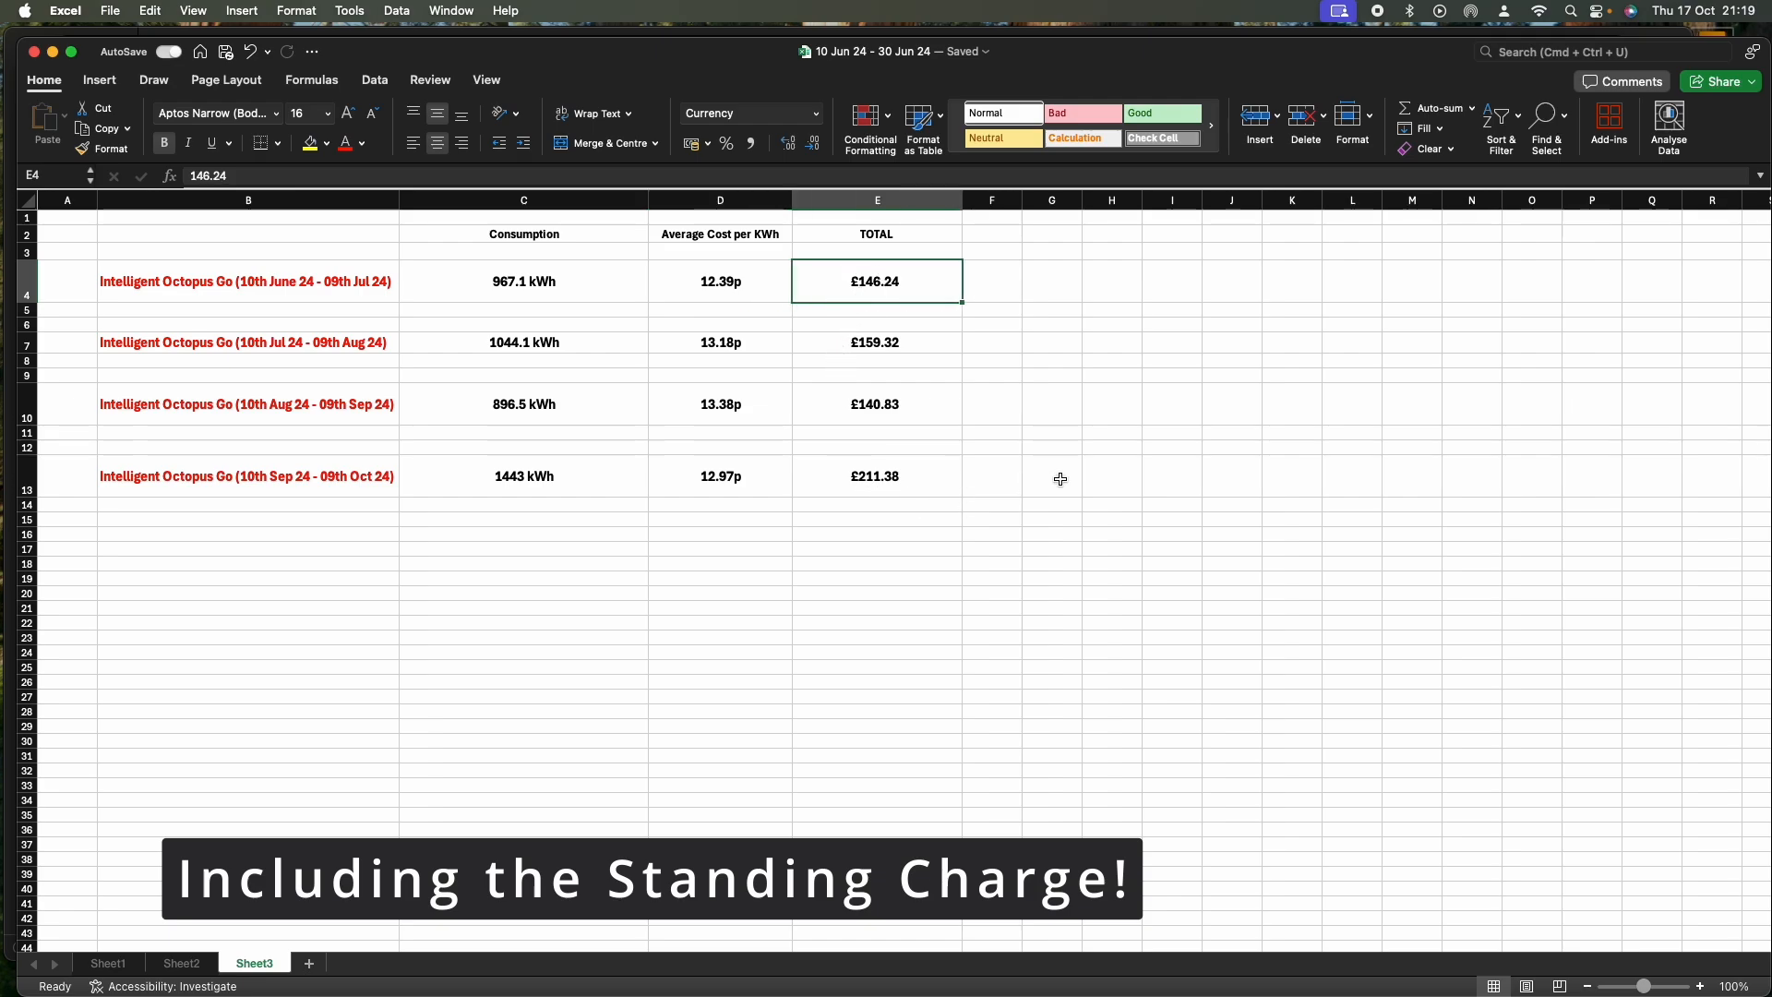
{"action": "mouse_move", "coordinate": [1117, 470]}
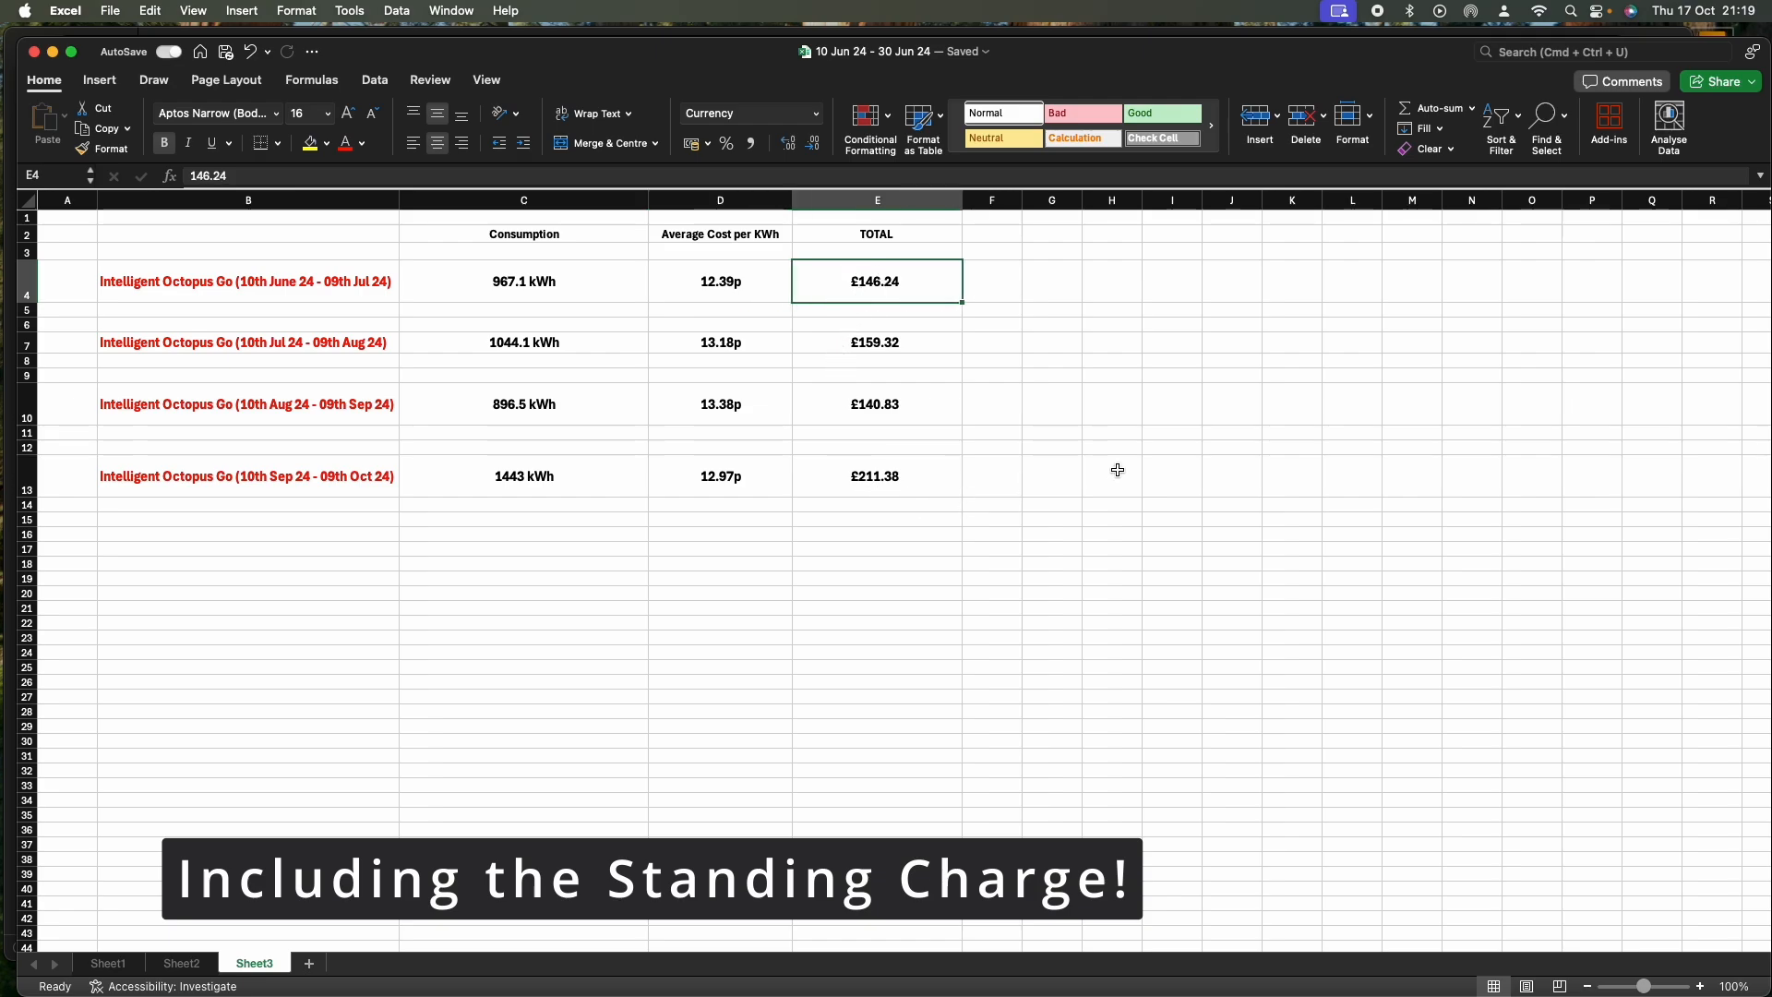
{"action": "left_click", "coordinate": [248, 341]}
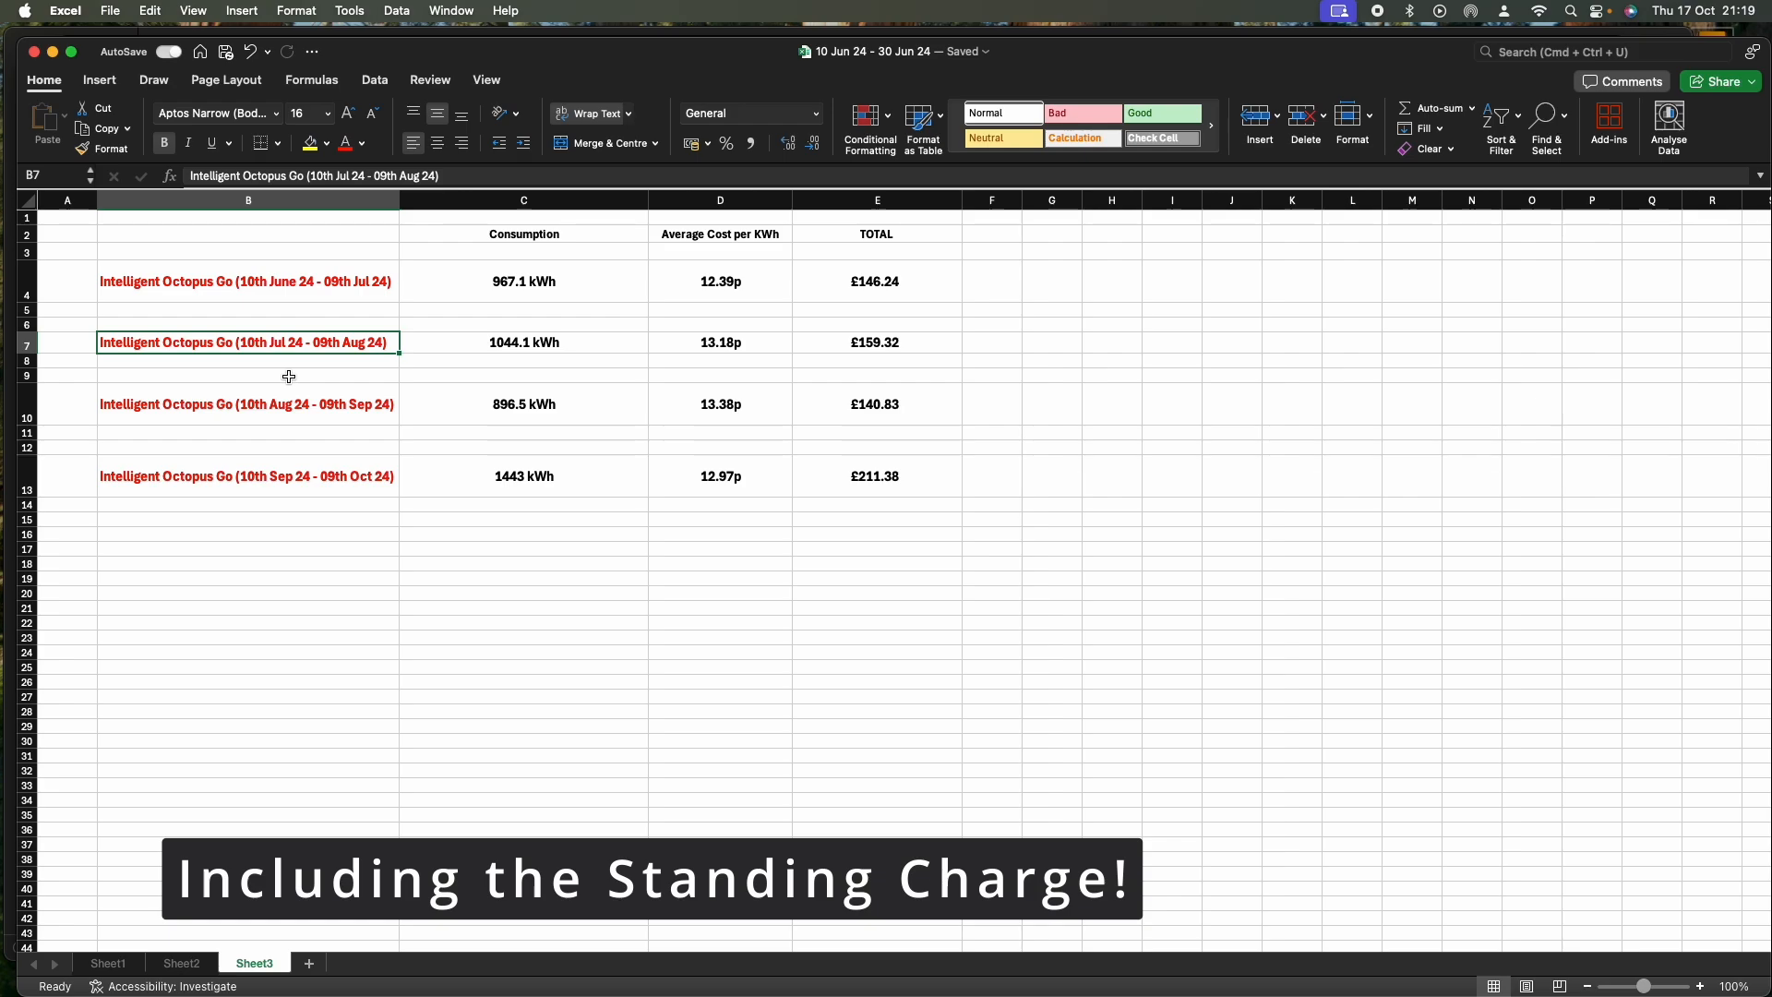
{"action": "mouse_move", "coordinate": [465, 357]}
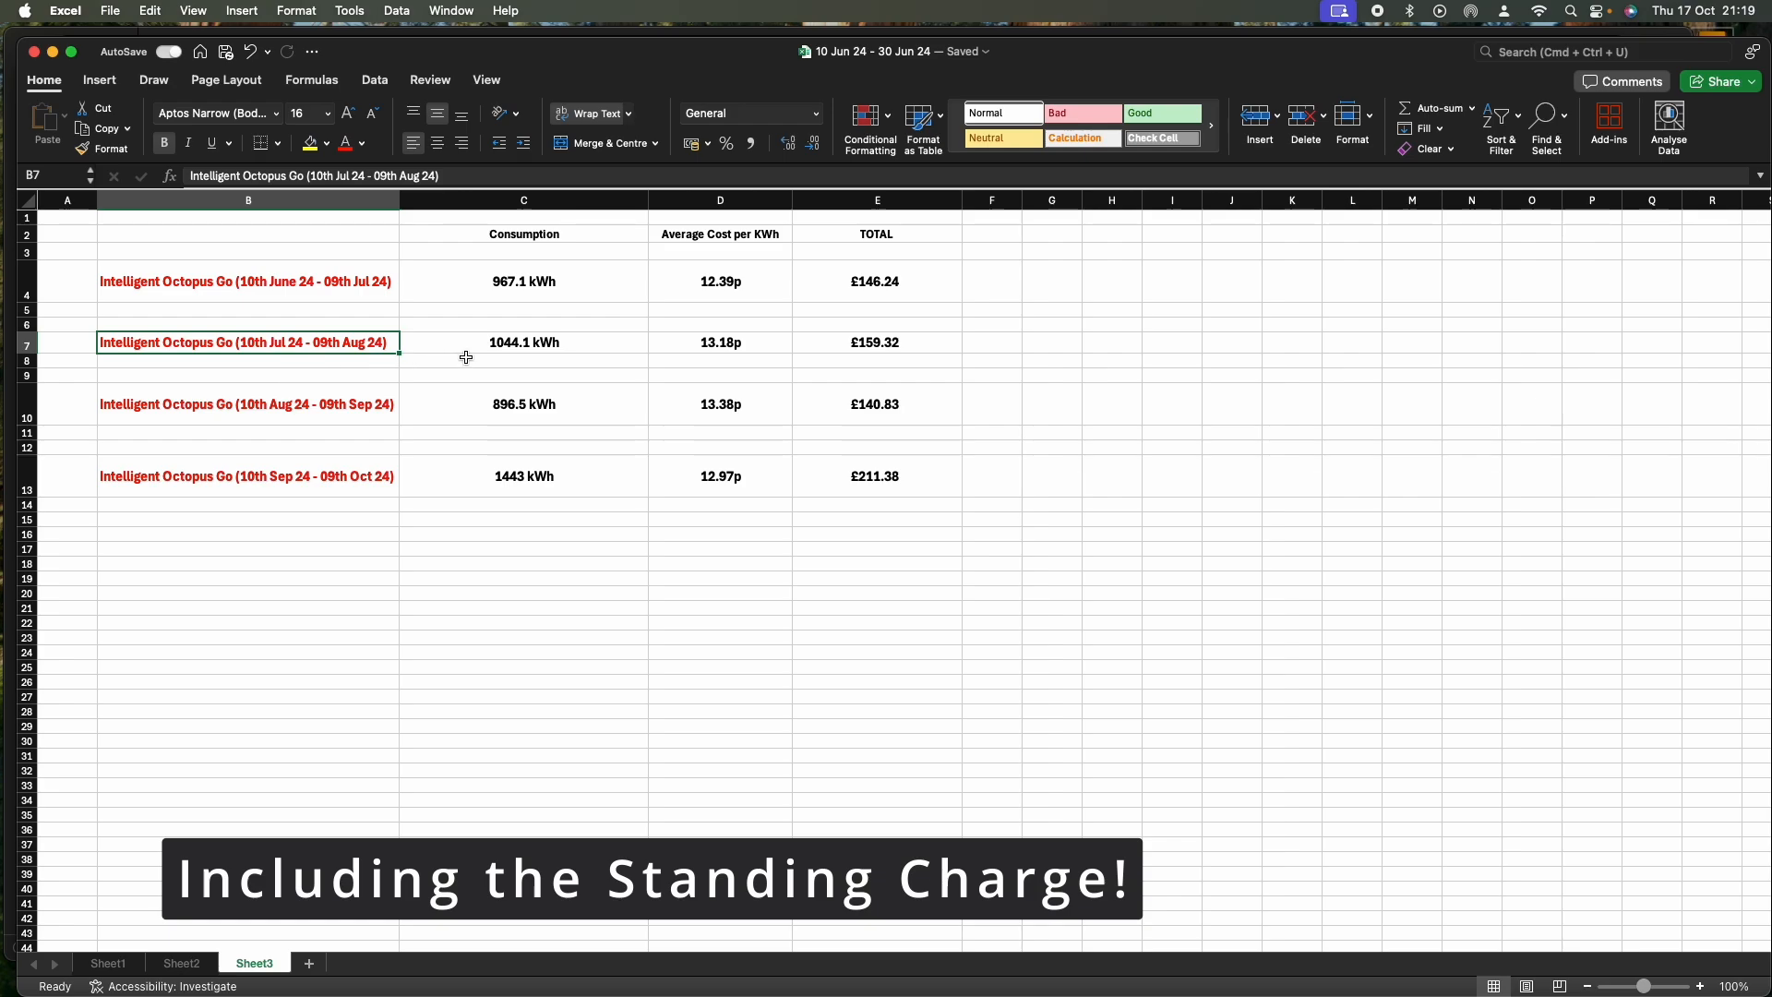
{"action": "left_click", "coordinate": [523, 343]}
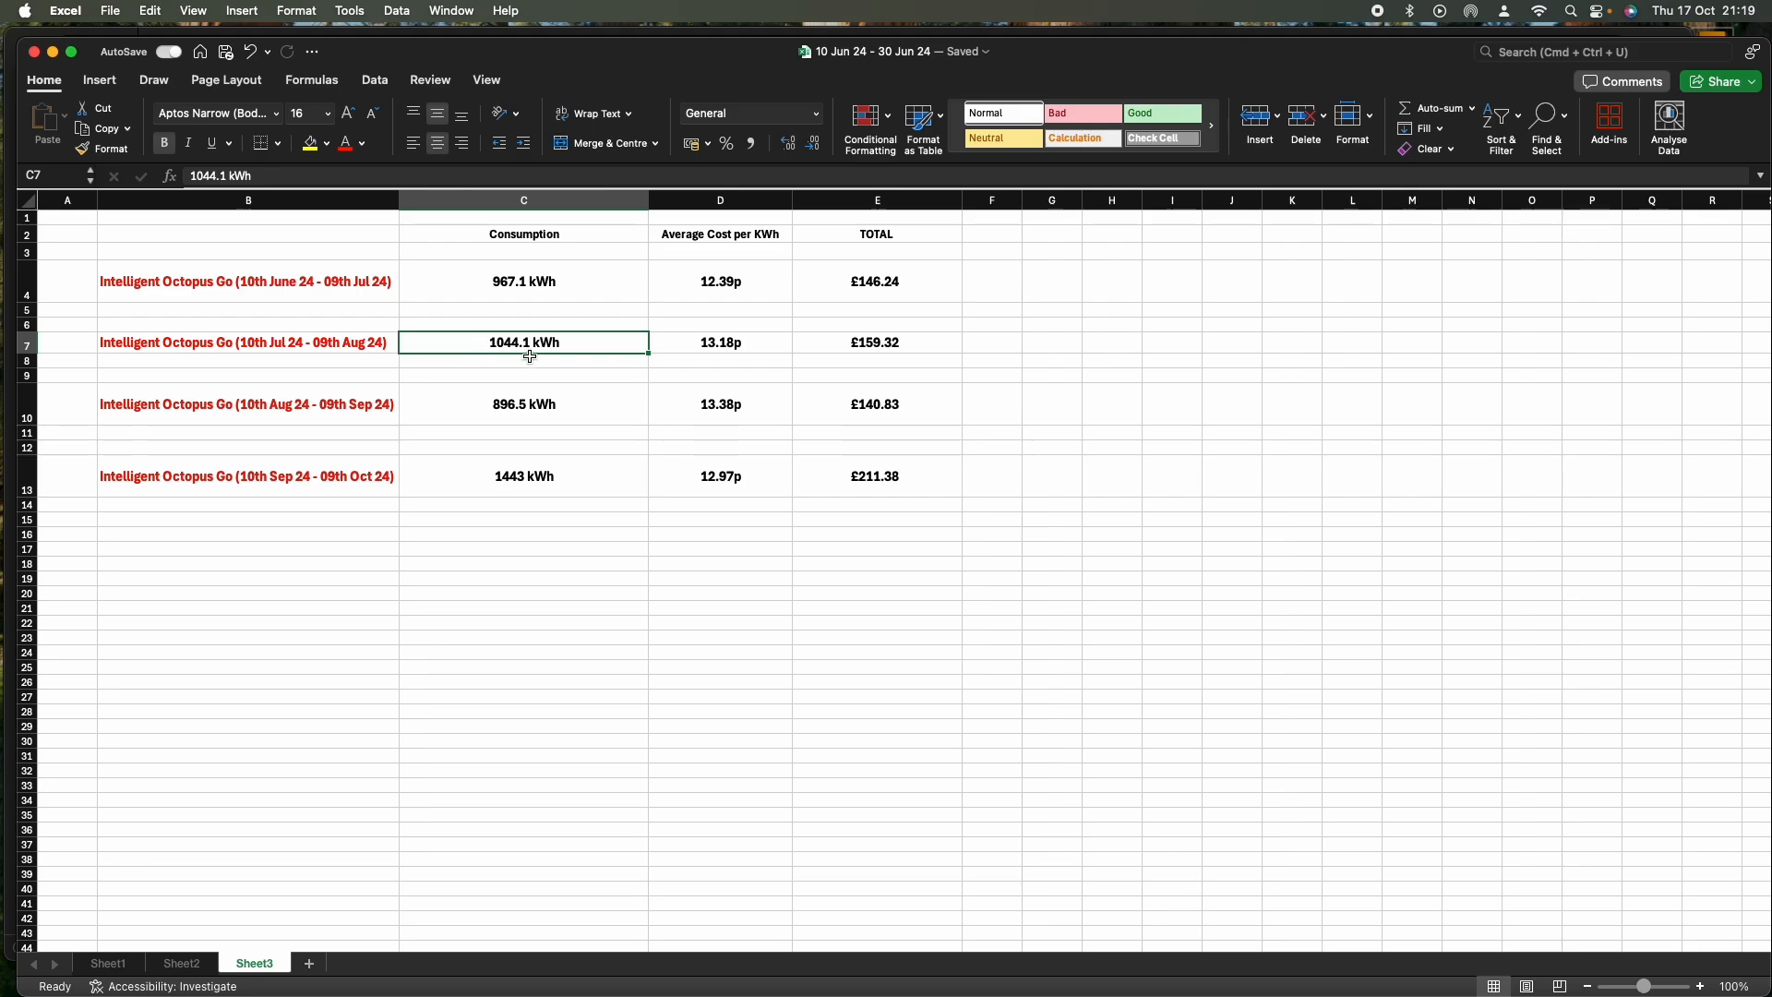
{"action": "left_click", "coordinate": [876, 342]}
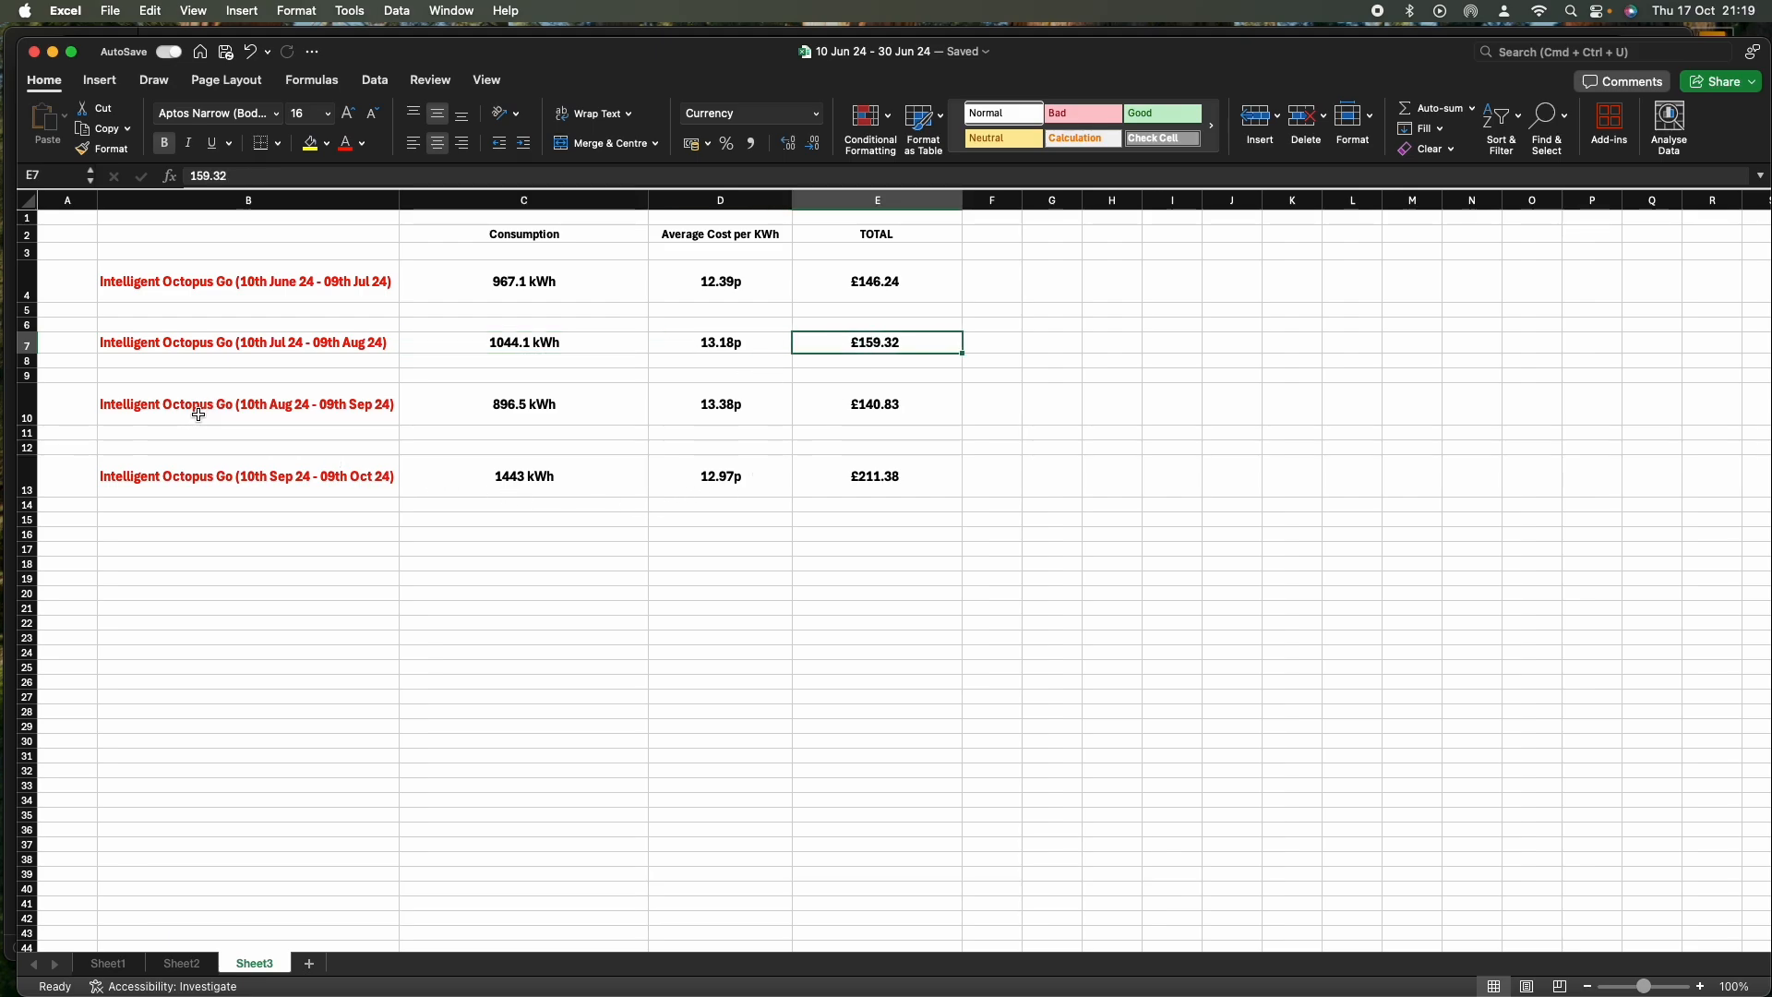
{"action": "left_click", "coordinate": [247, 403]}
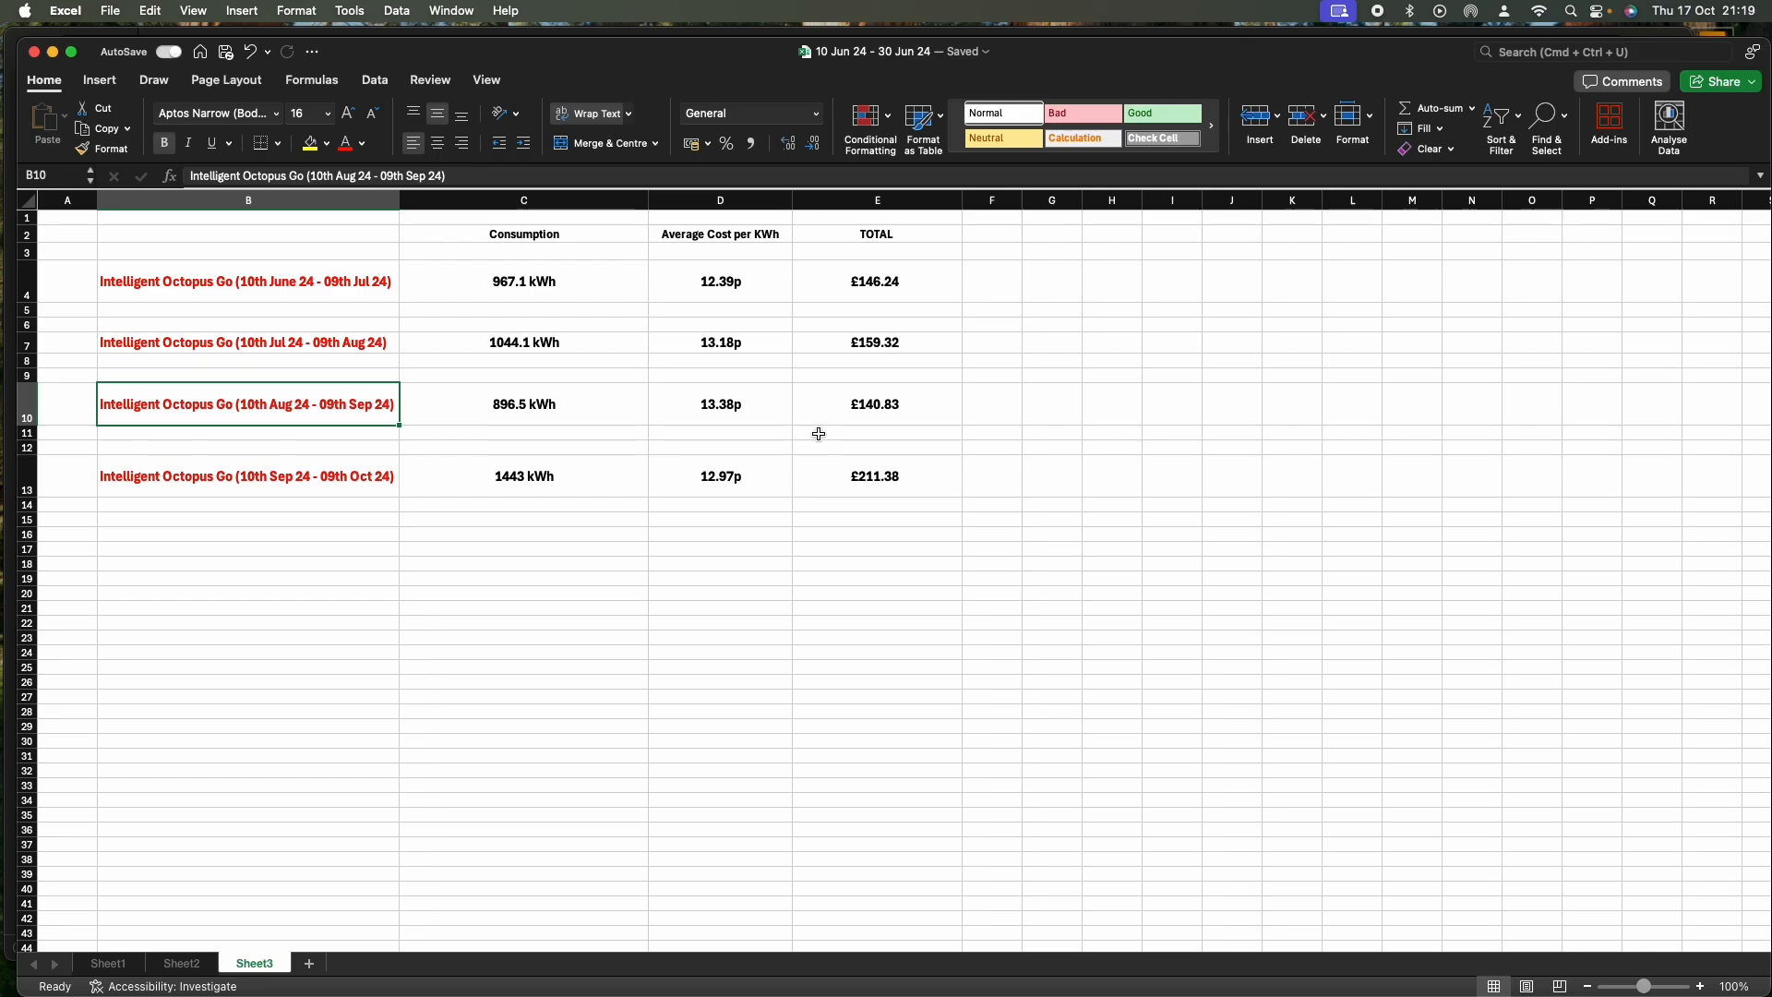
{"action": "mouse_move", "coordinate": [807, 418]}
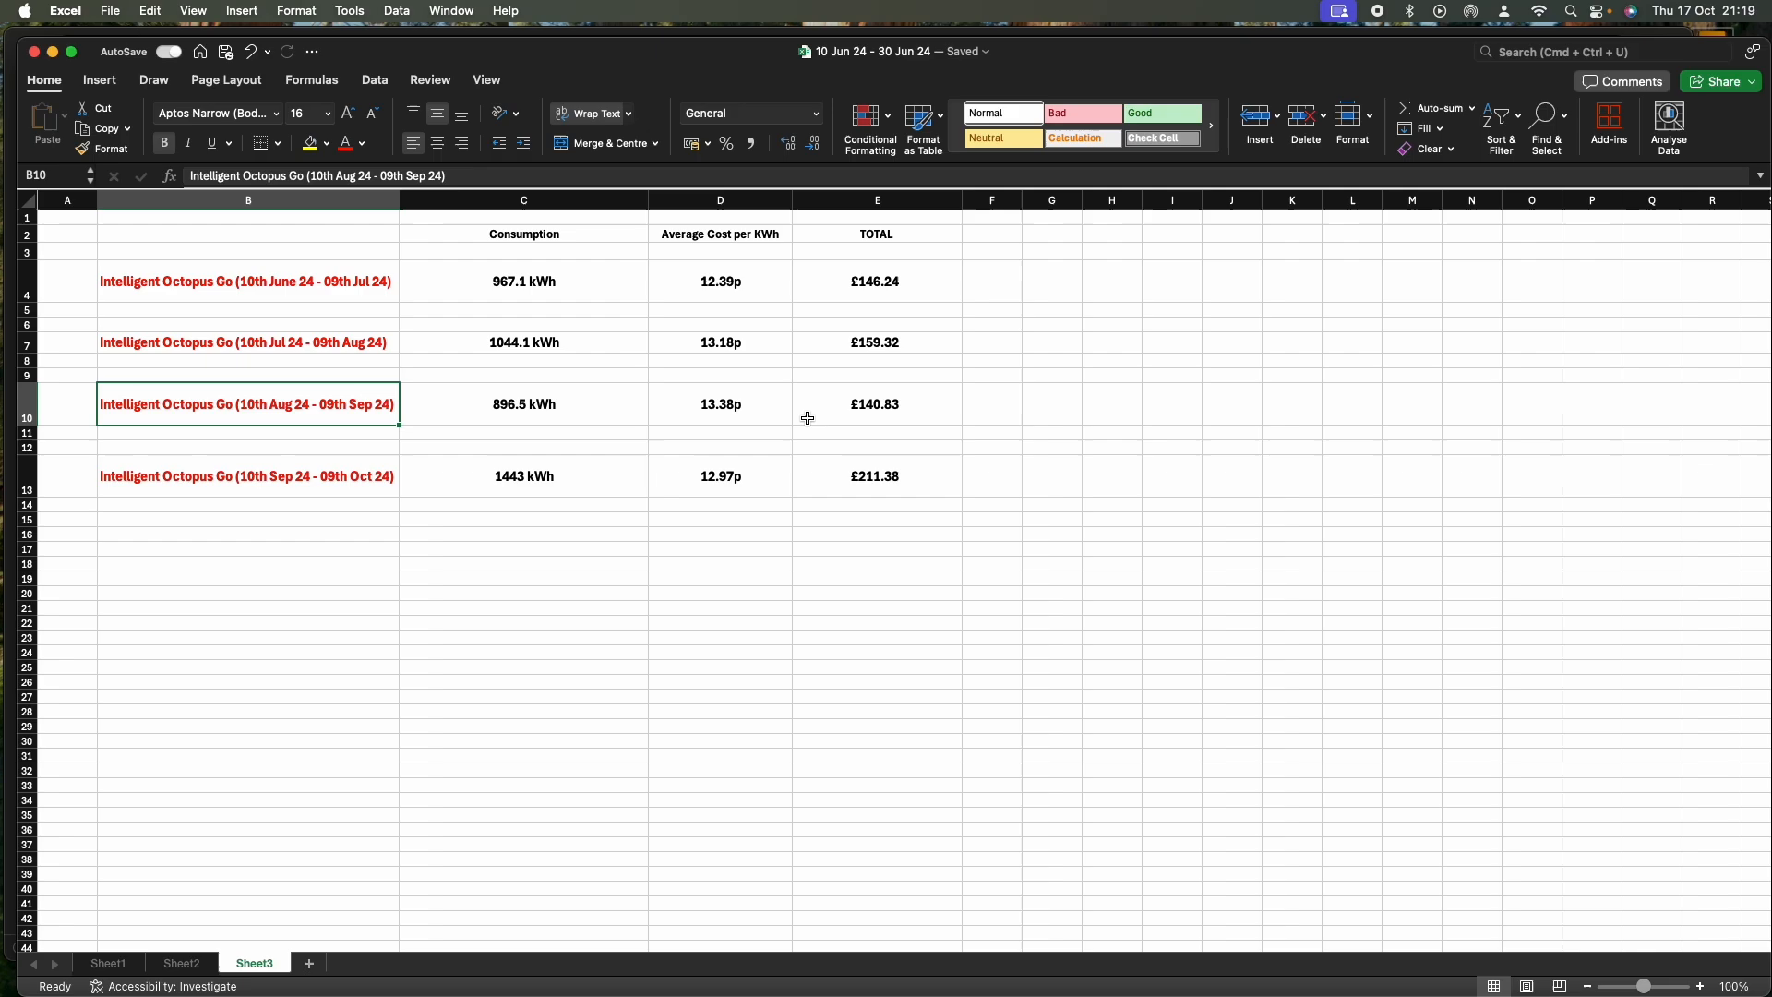
{"action": "left_click", "coordinate": [876, 404]}
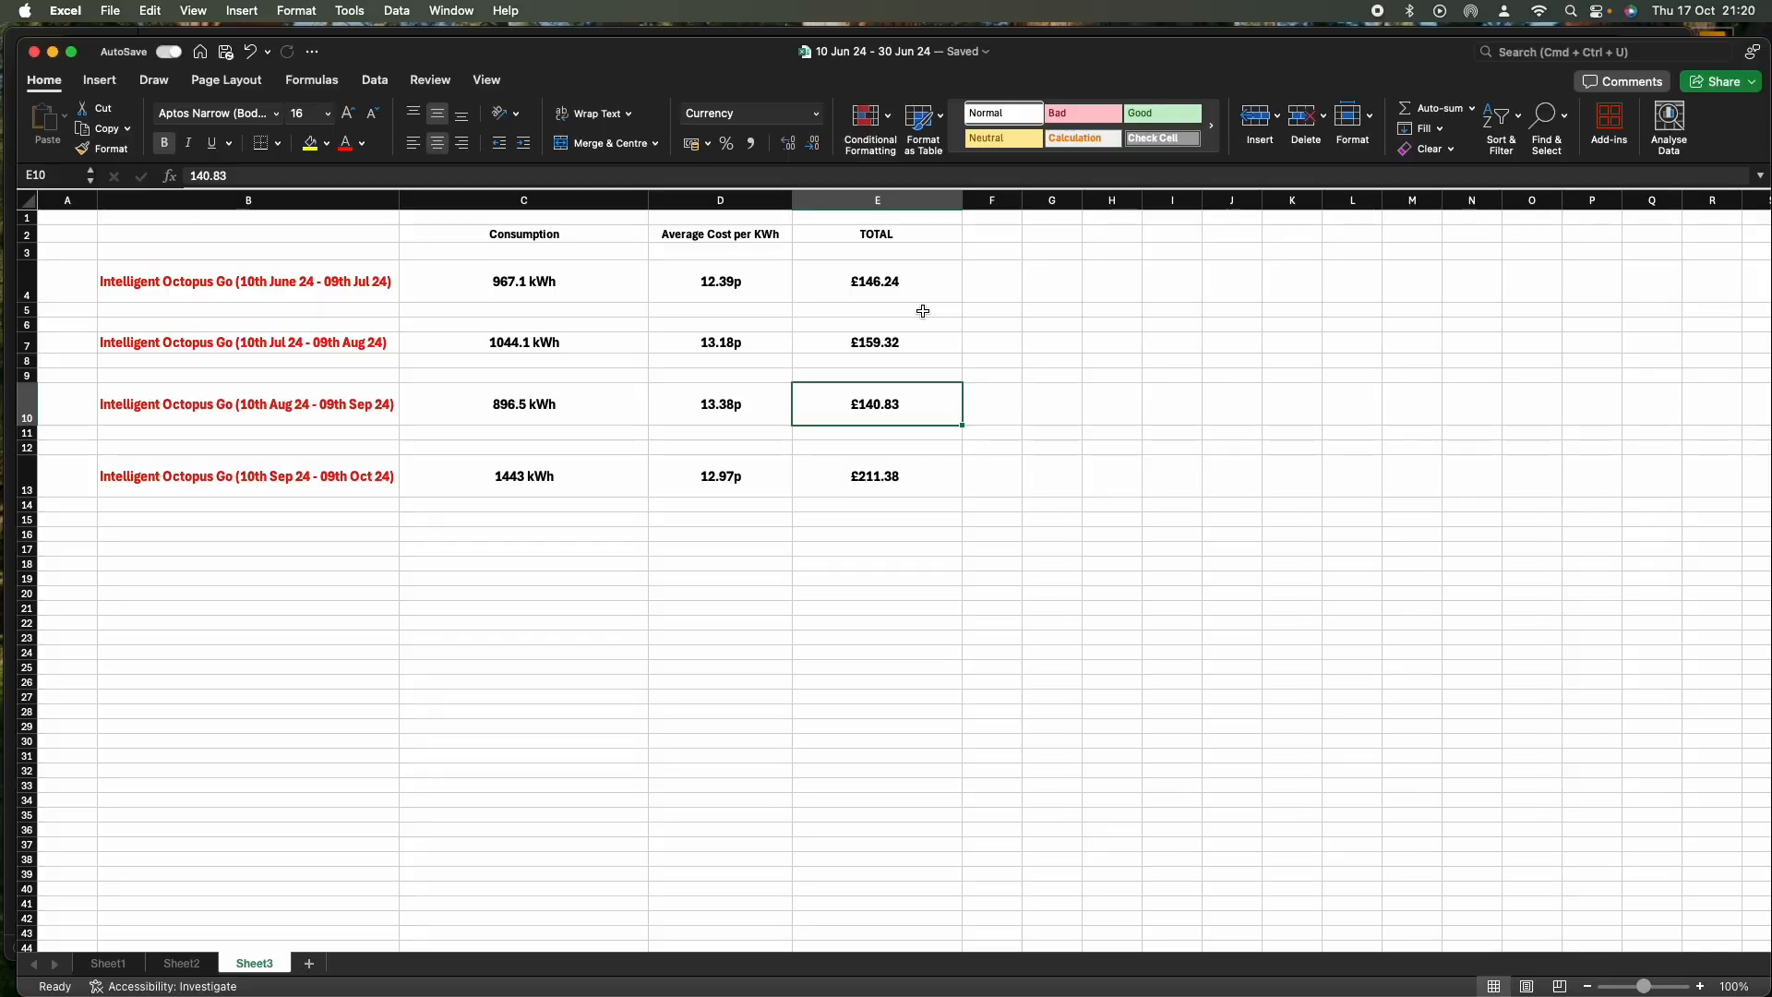